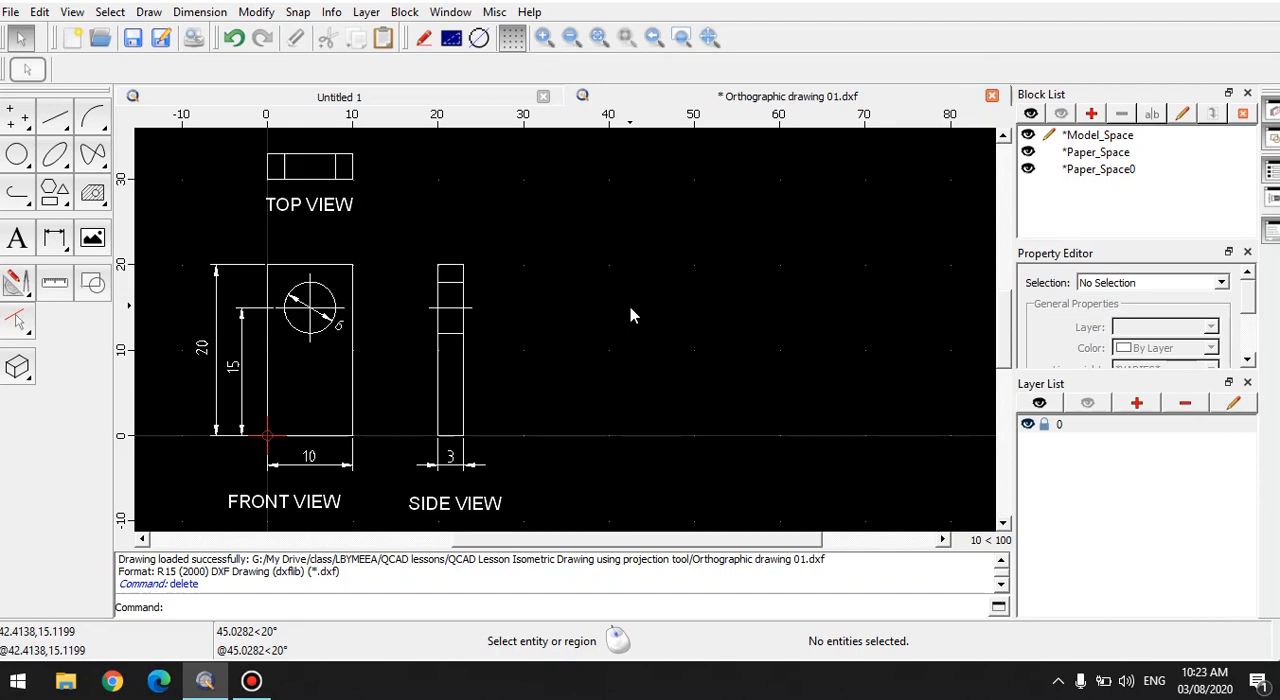
mouse_move(55, 128)
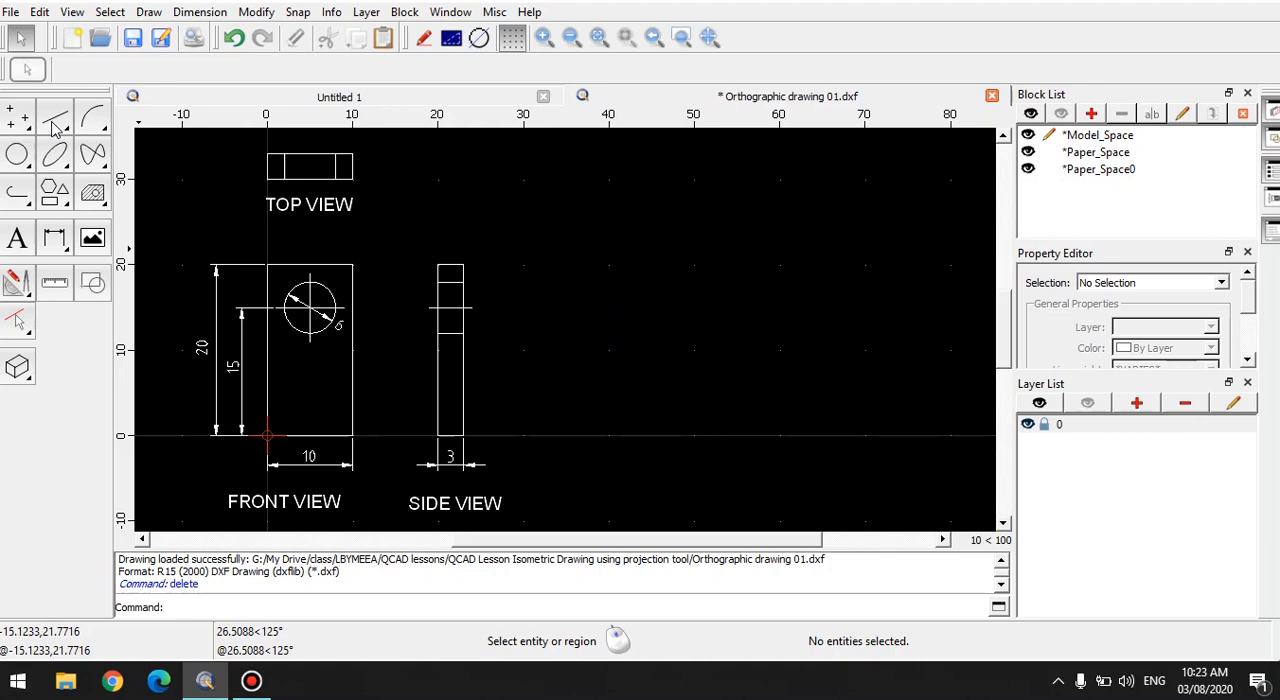
Step: Start the two-point line tool beside the orthographic views
left_click(55, 118)
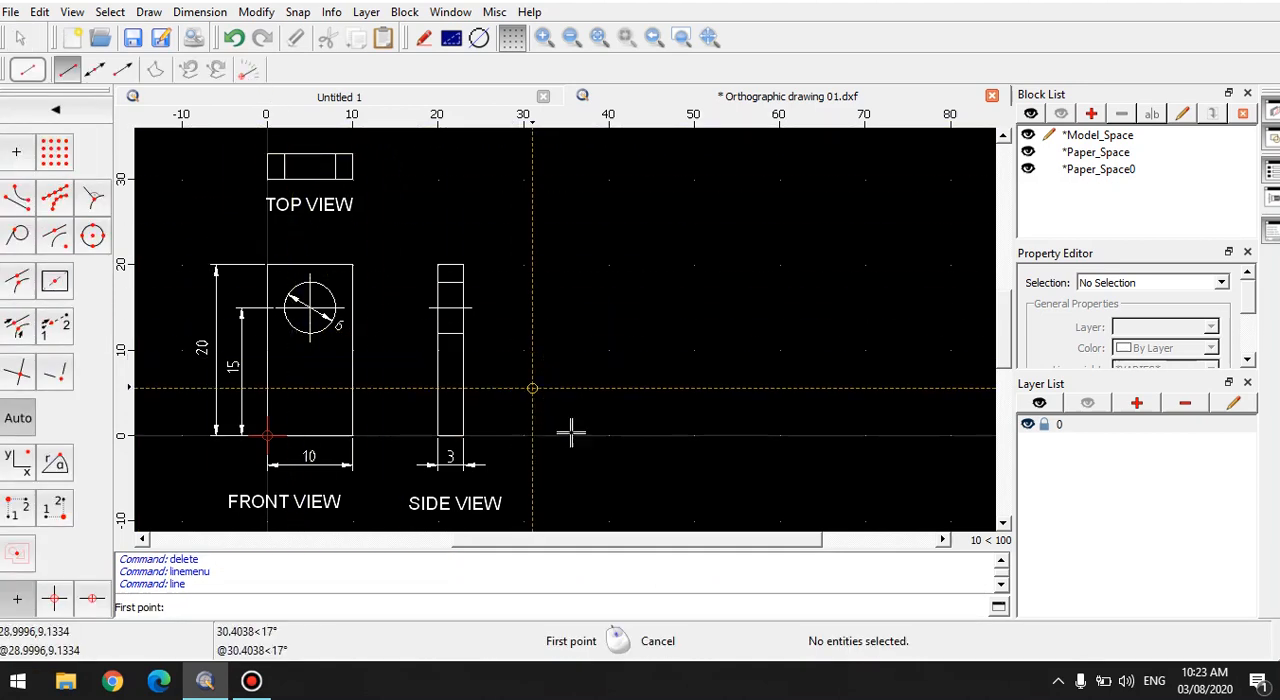
mouse_move(630, 432)
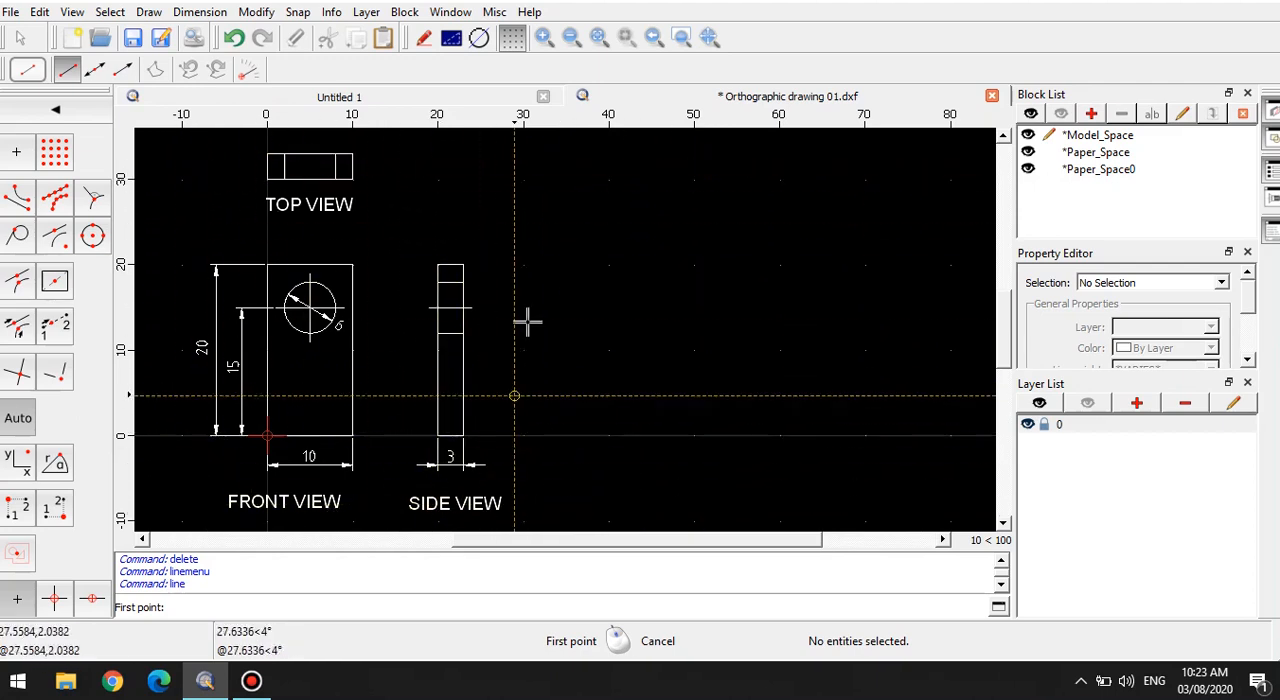
mouse_move(220, 410)
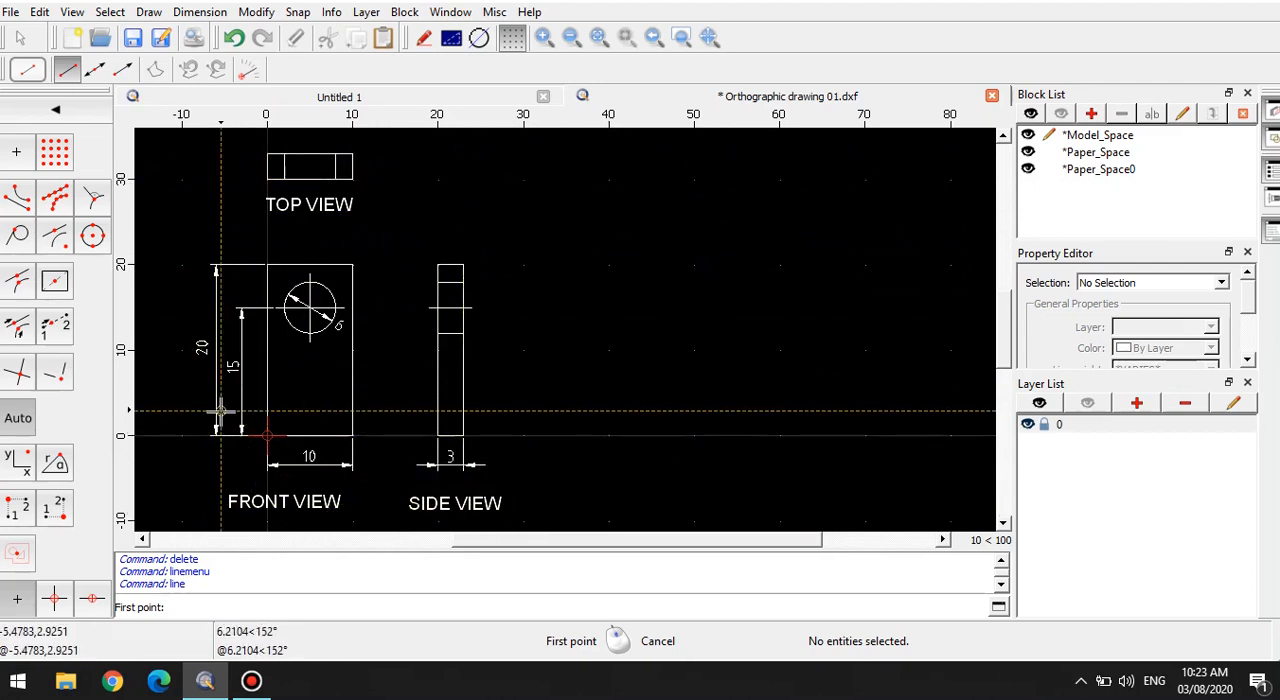
mouse_move(641, 358)
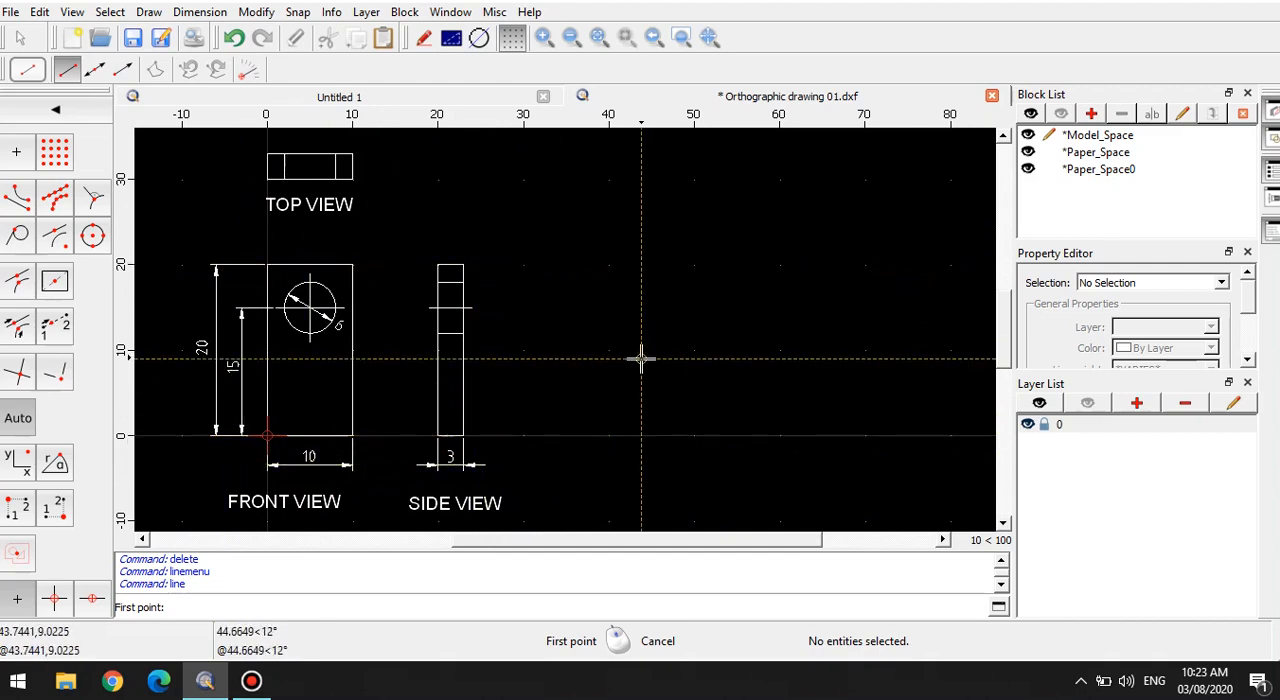
mouse_move(310, 438)
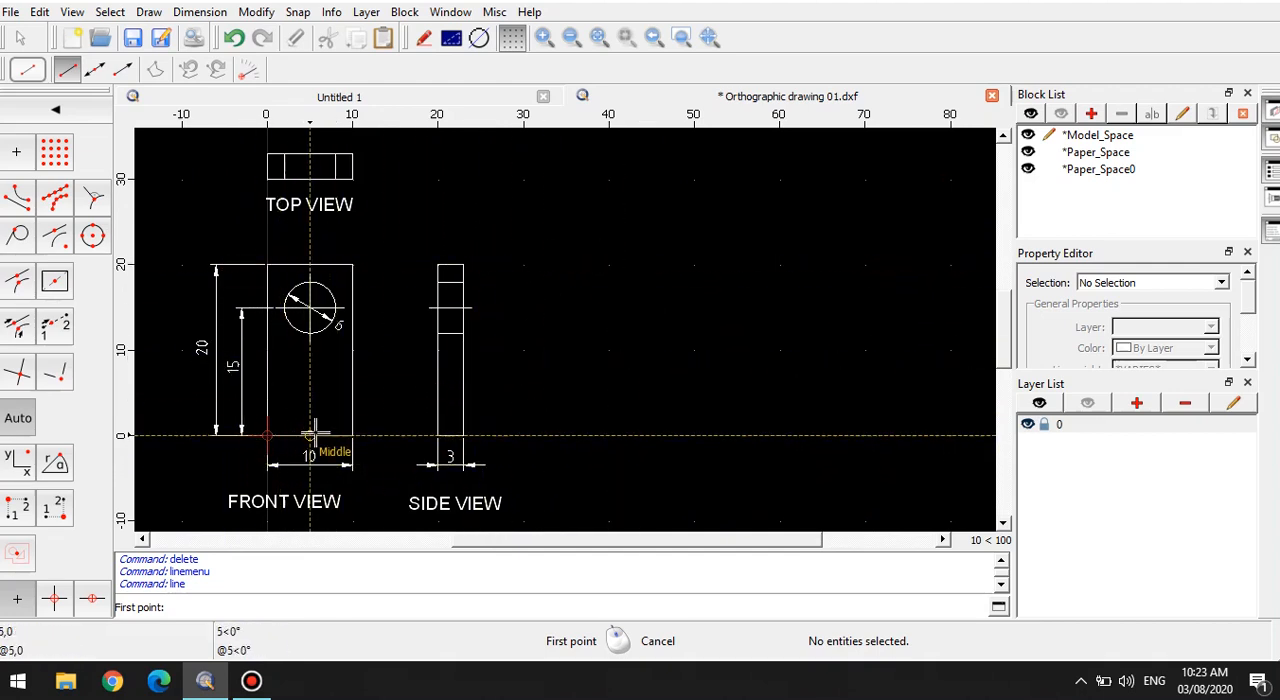
mouse_move(653, 433)
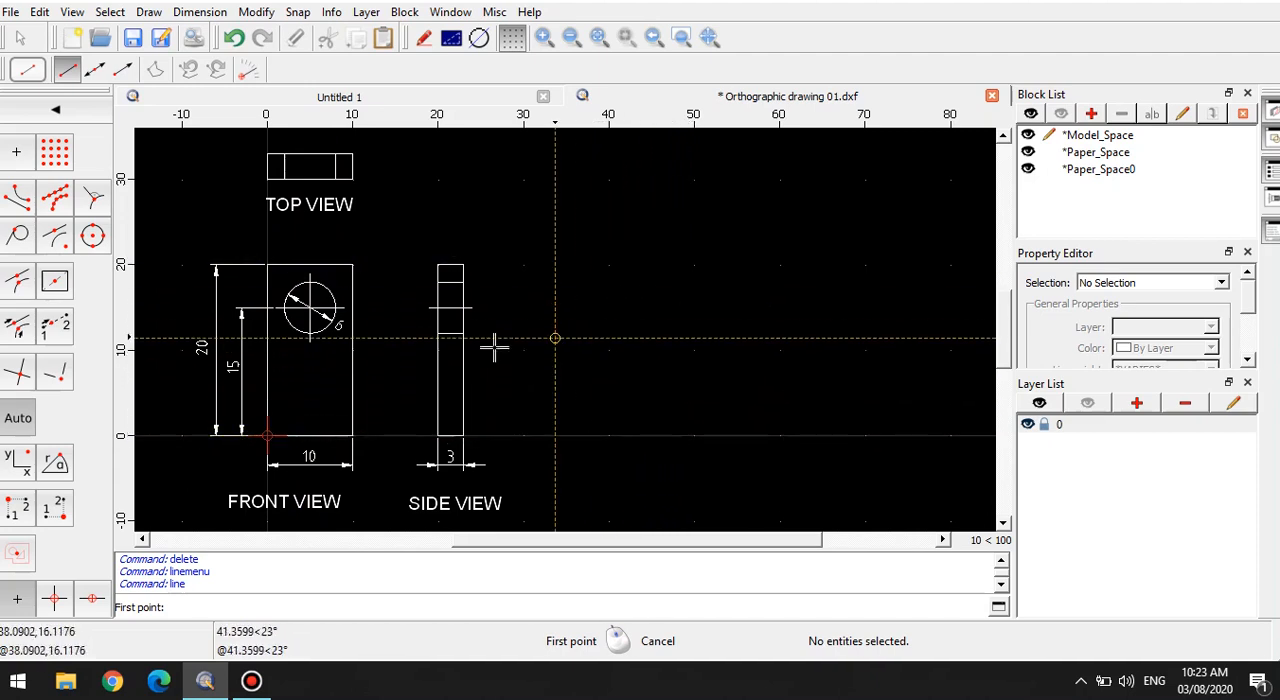
mouse_move(267, 351)
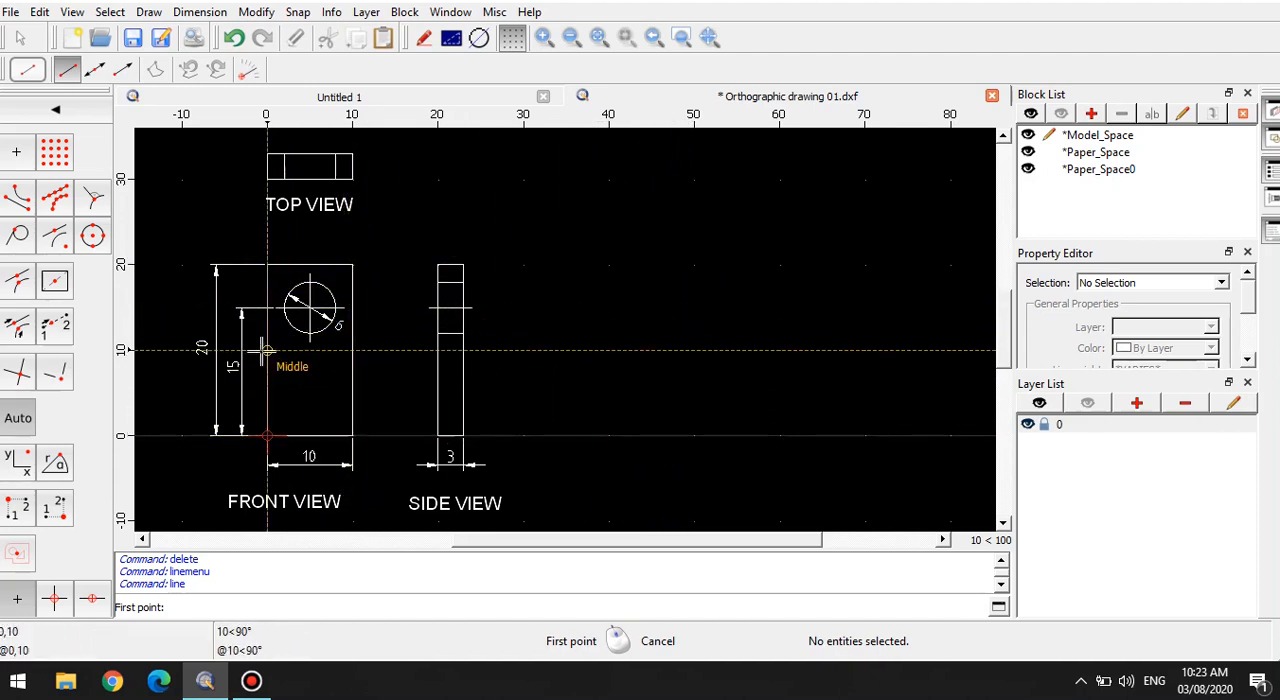
mouse_move(267, 133)
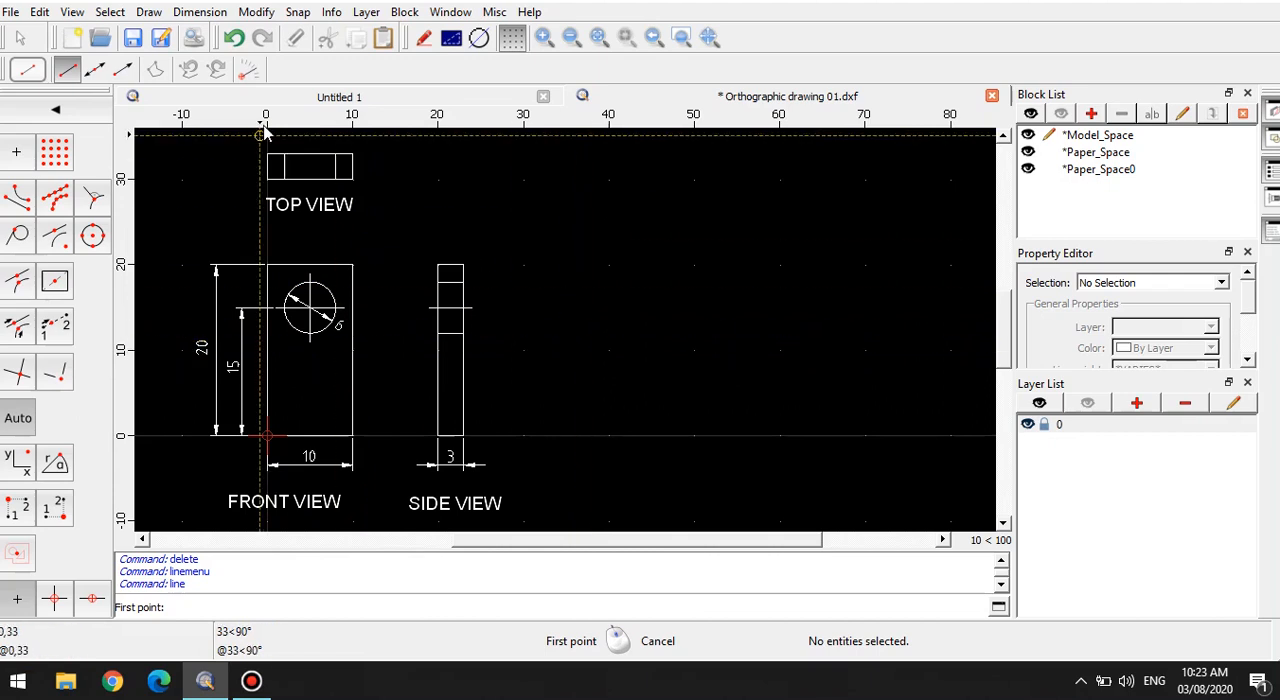
Step: Draw the side face as a 30° parallelogram with 10-unit slanted edges and 20-unit verticals
left_click(249, 68)
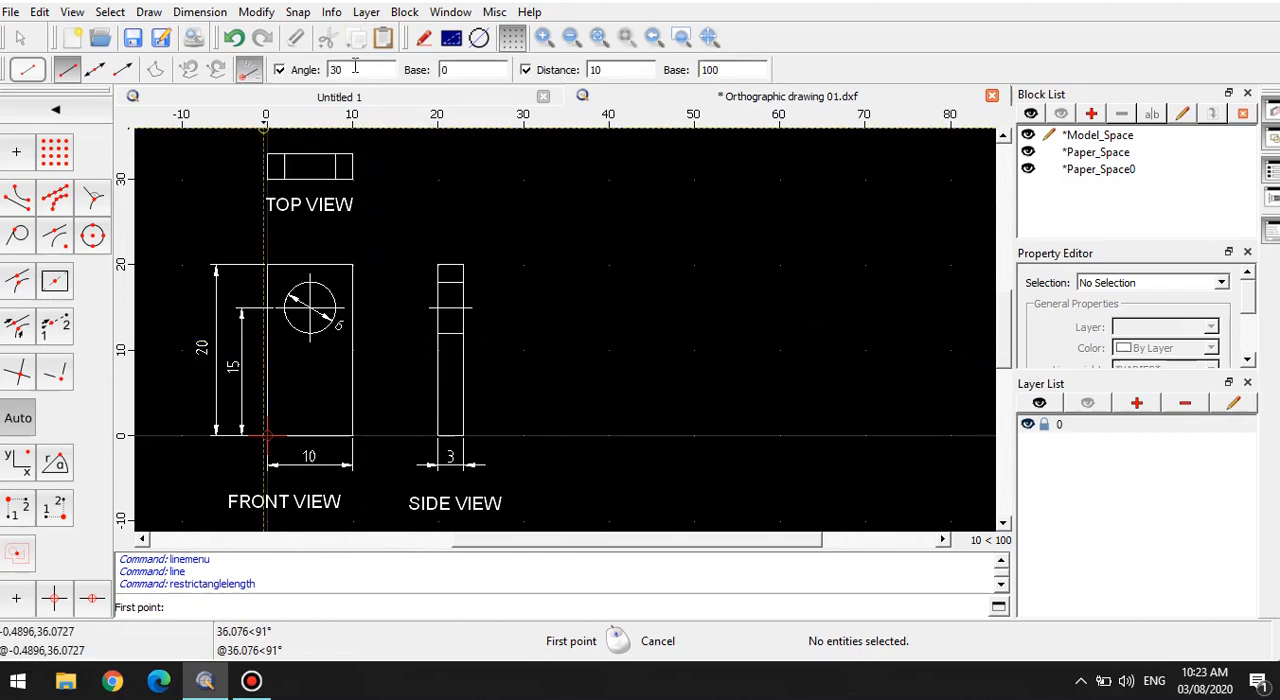
mouse_move(249, 69)
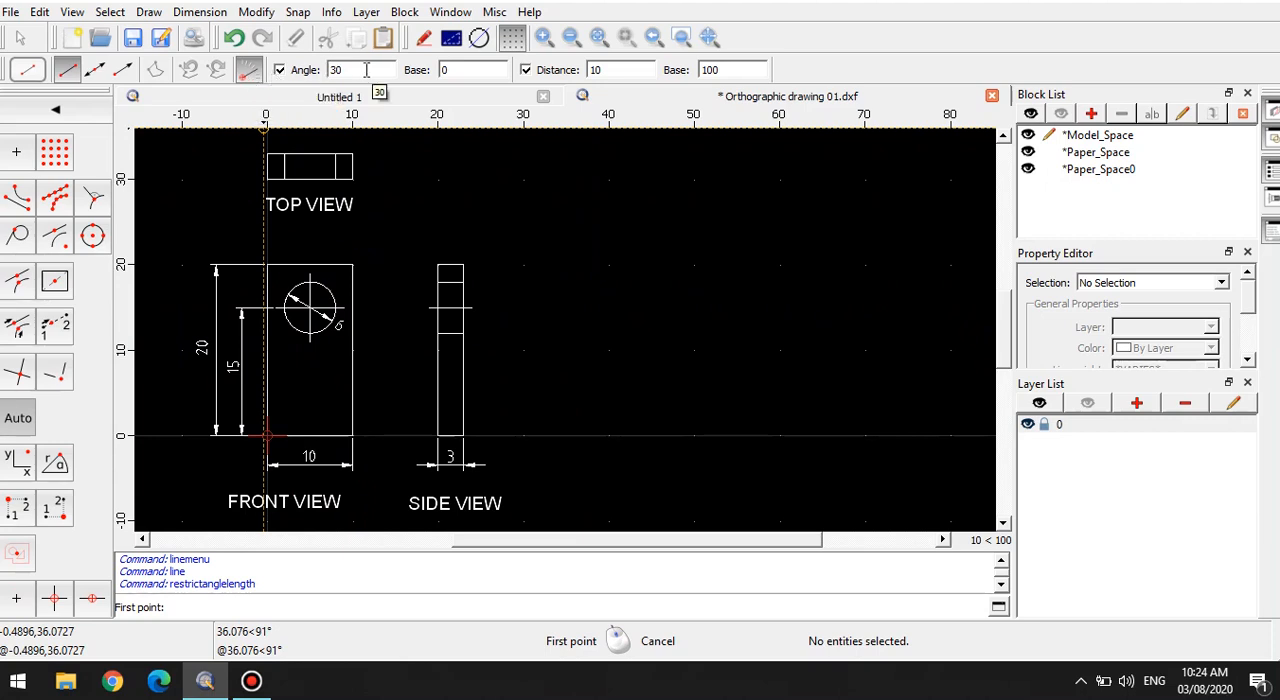
mouse_move(310, 520)
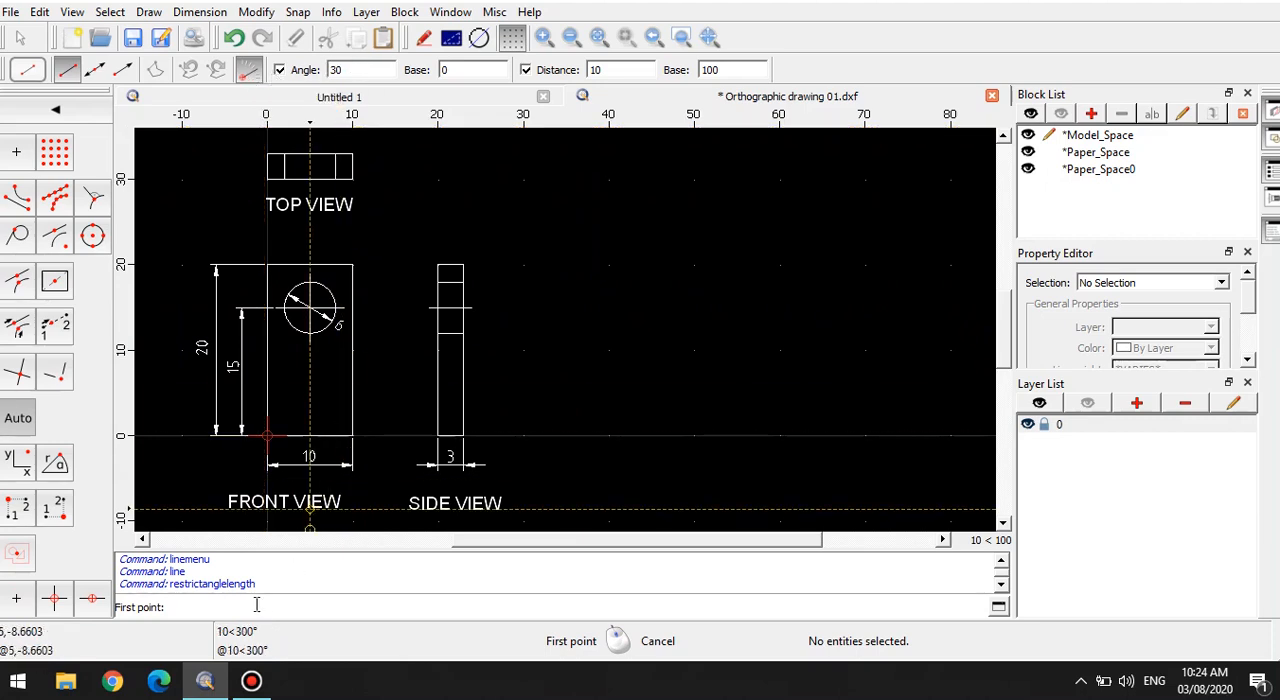
mouse_move(610, 435)
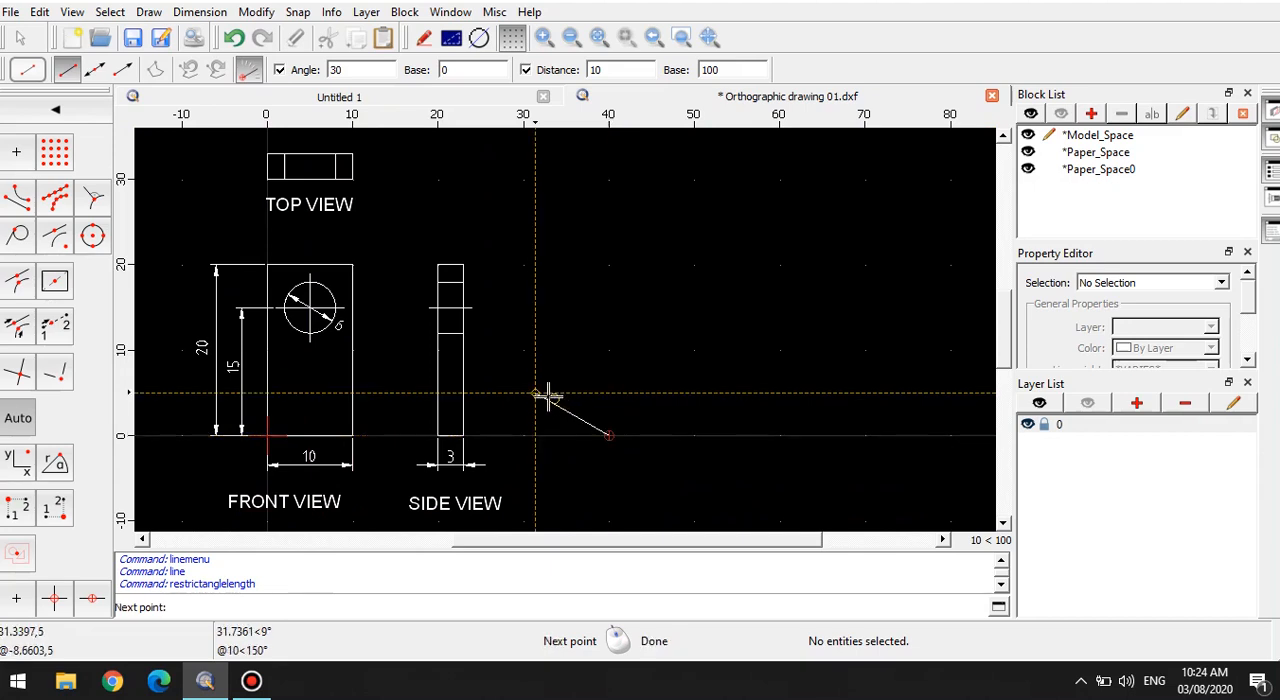
mouse_move(597, 410)
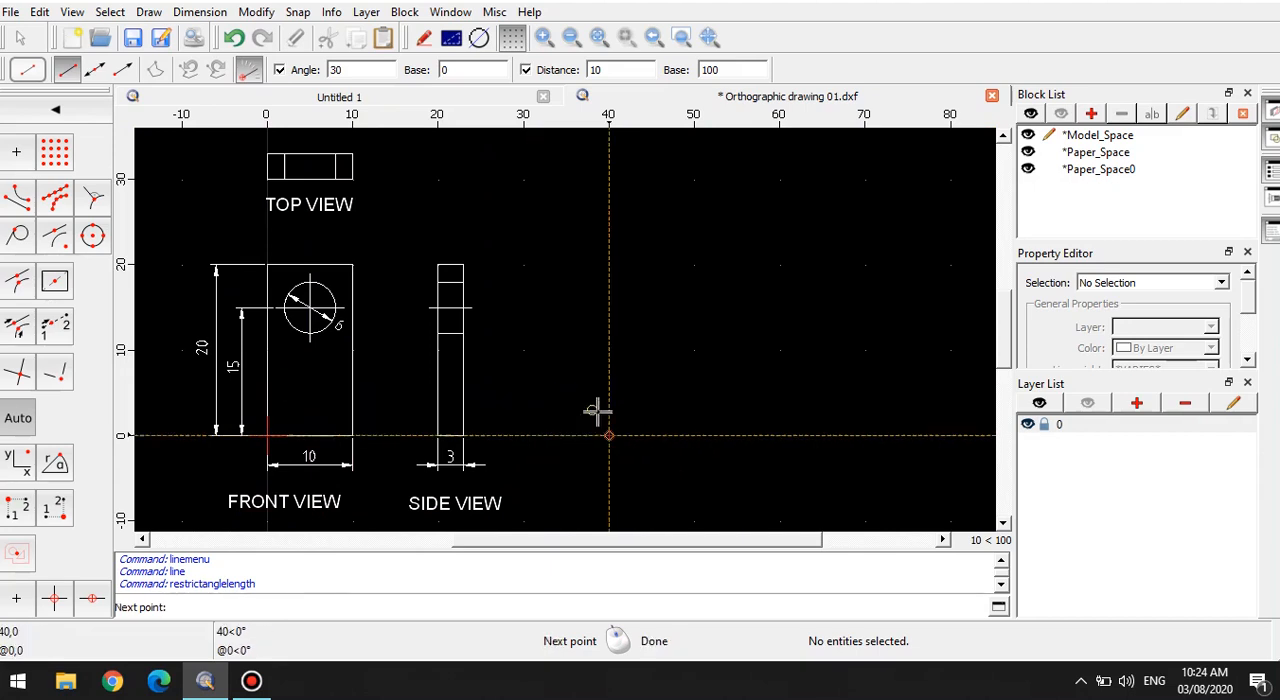
mouse_move(535, 393)
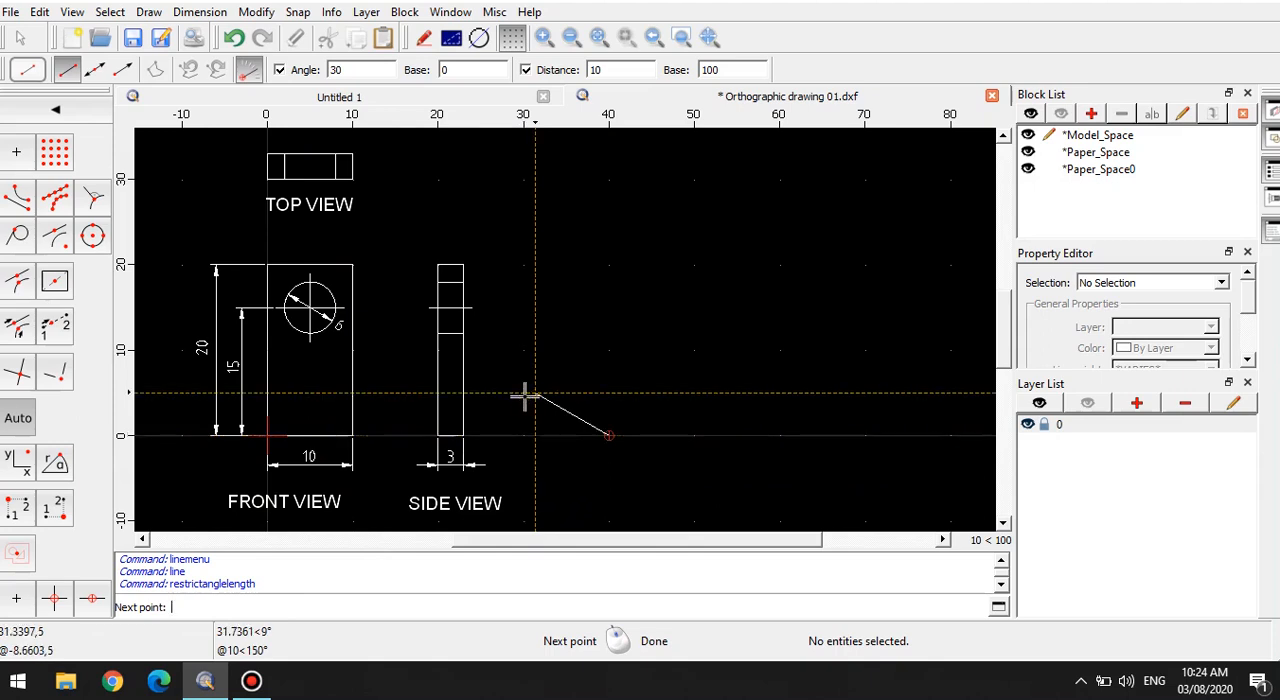
type("10")
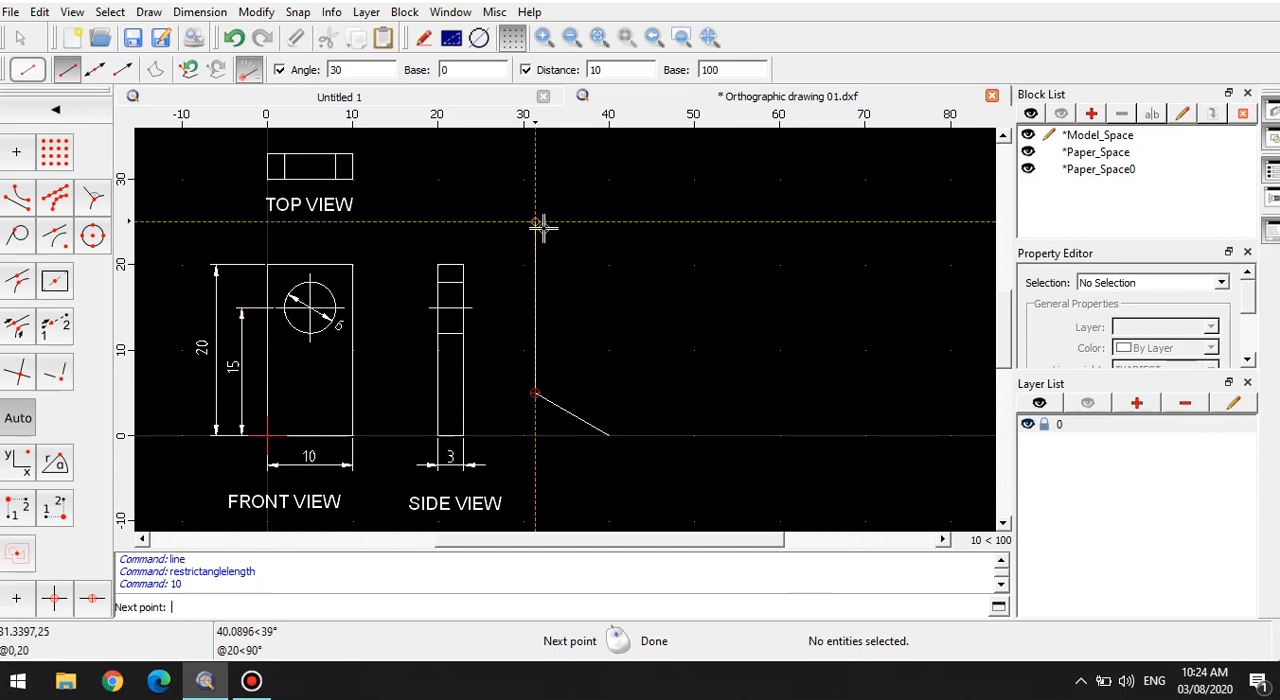
type("20")
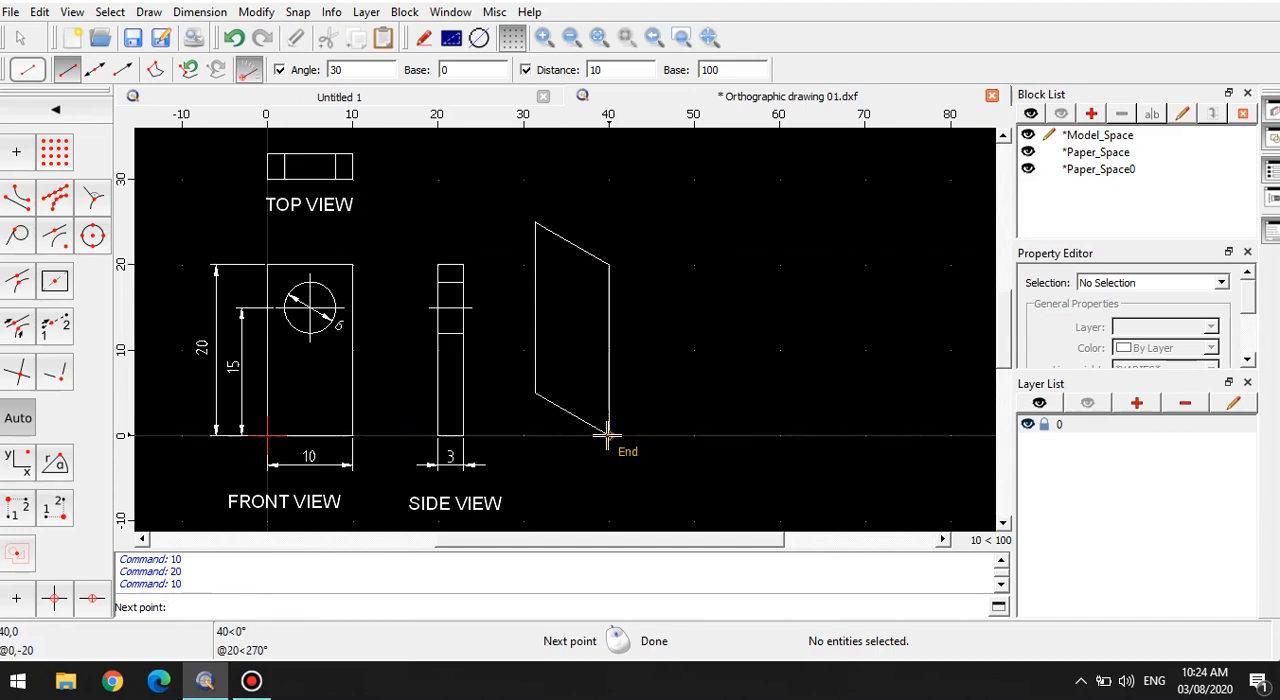
mouse_move(635, 410)
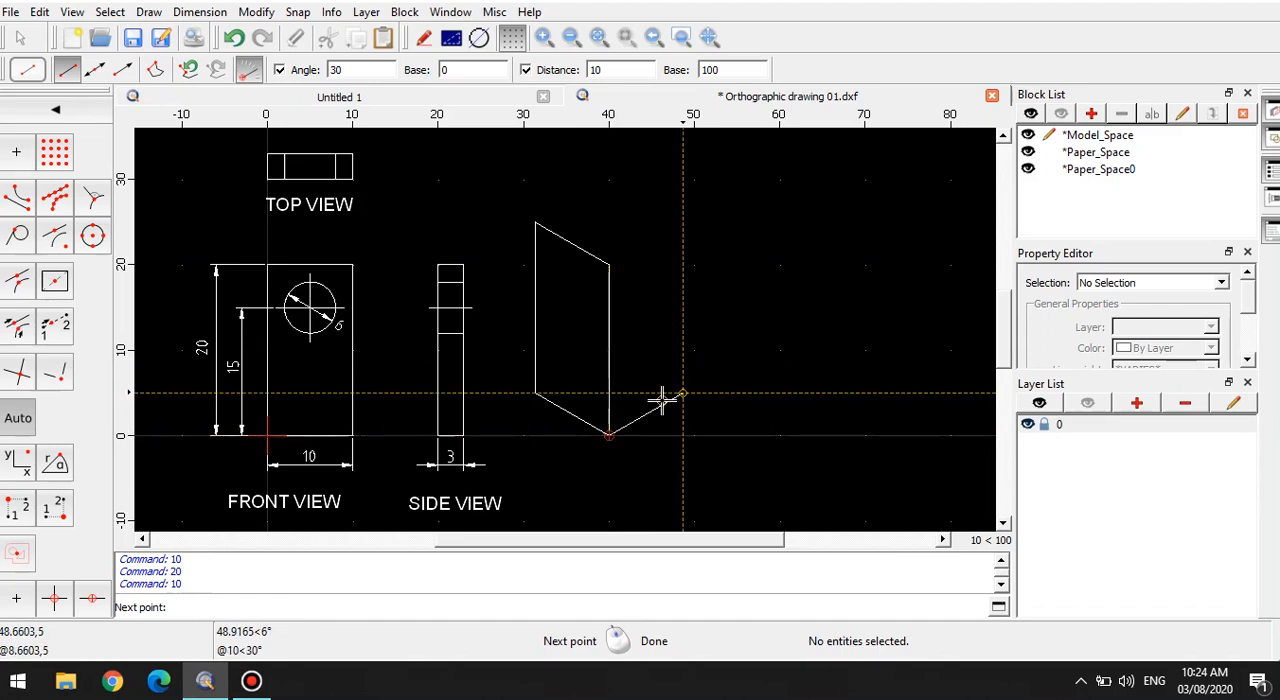
mouse_move(680, 392)
type("3")
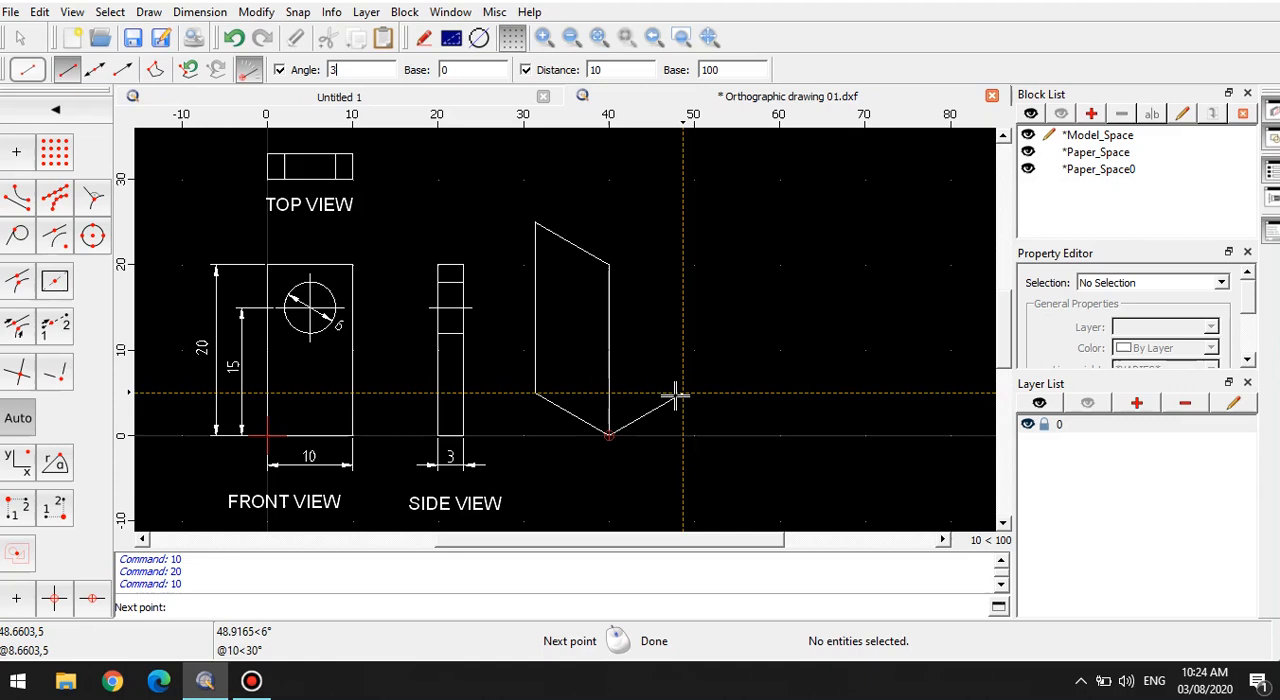
mouse_move(675, 390)
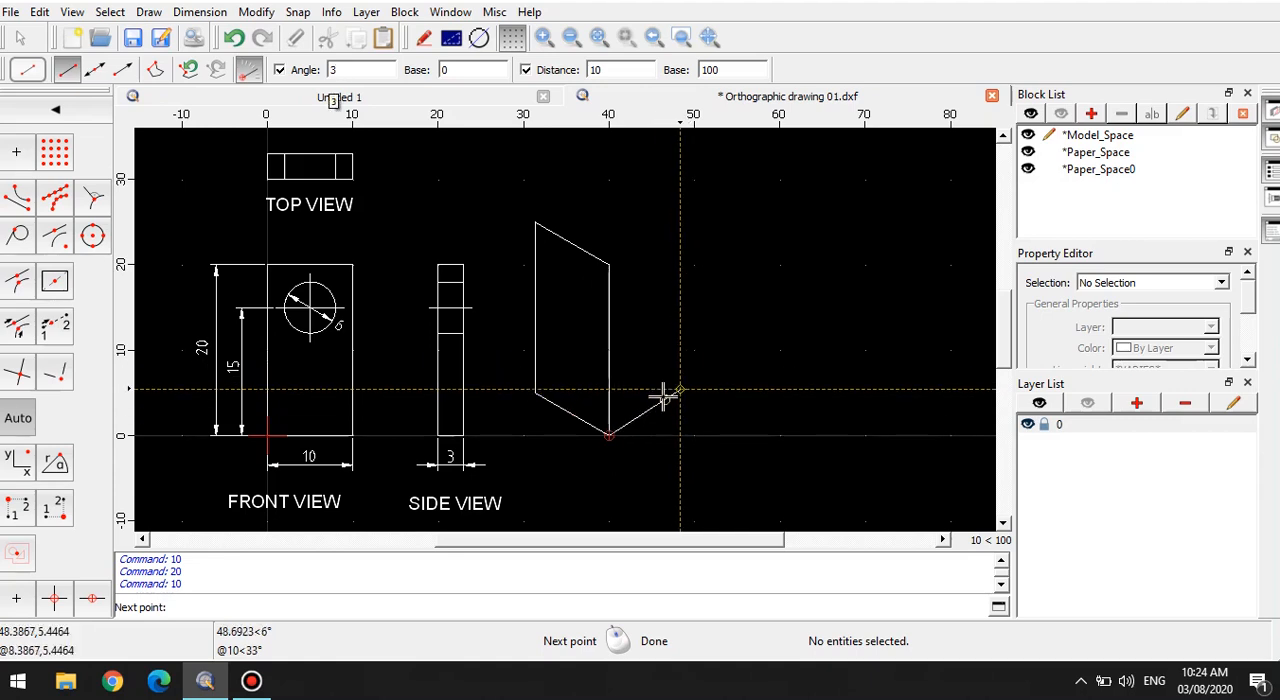
mouse_move(655, 405)
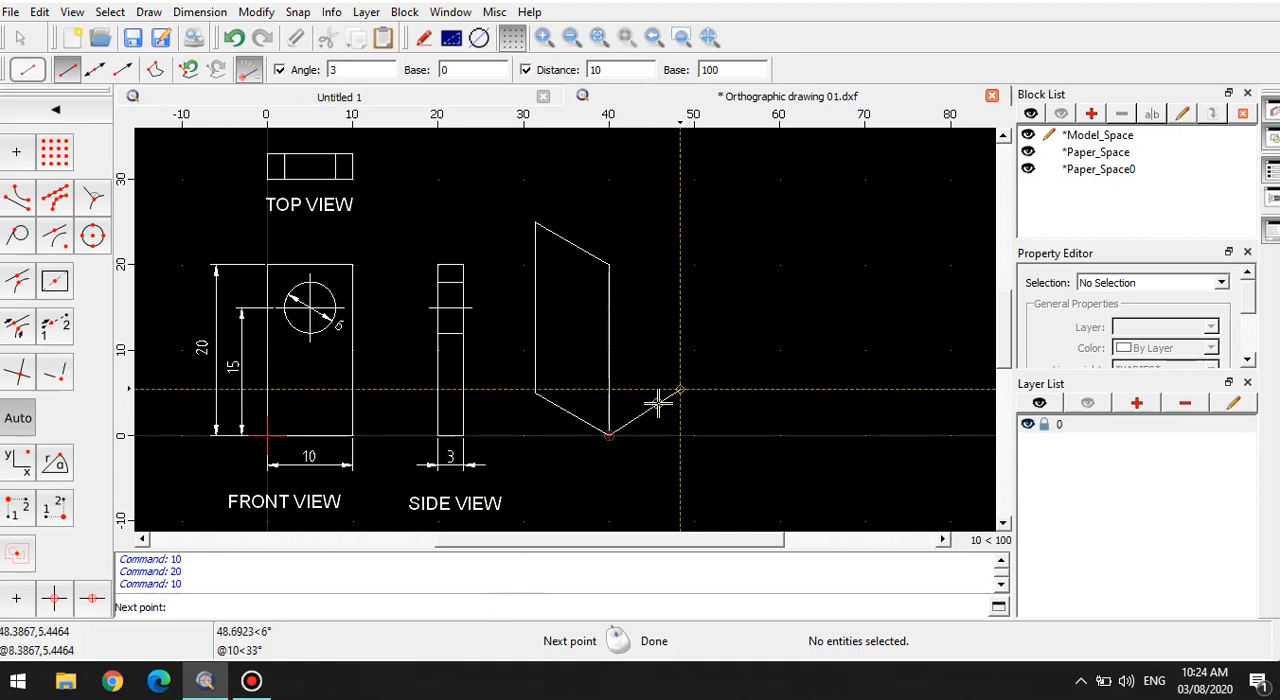
Step: Draw the 3-unit thickness face and top edges with lengths 3, 20 and 3
type("3")
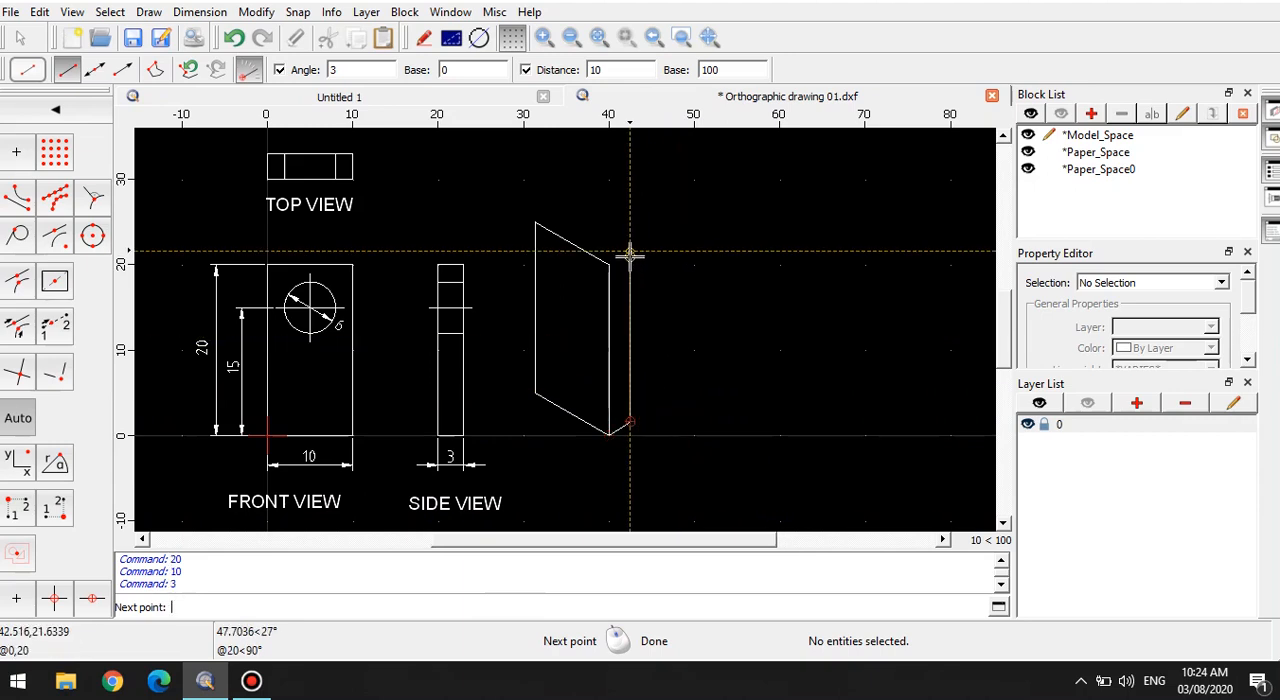
type("20")
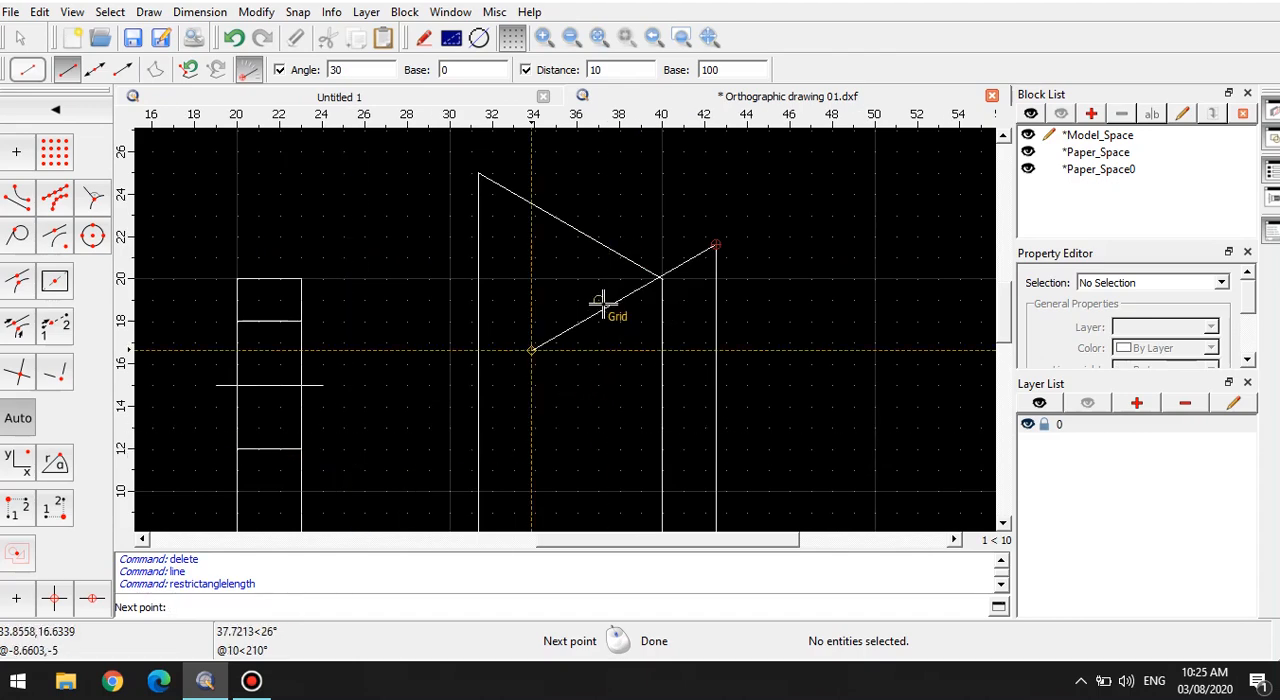
type("3")
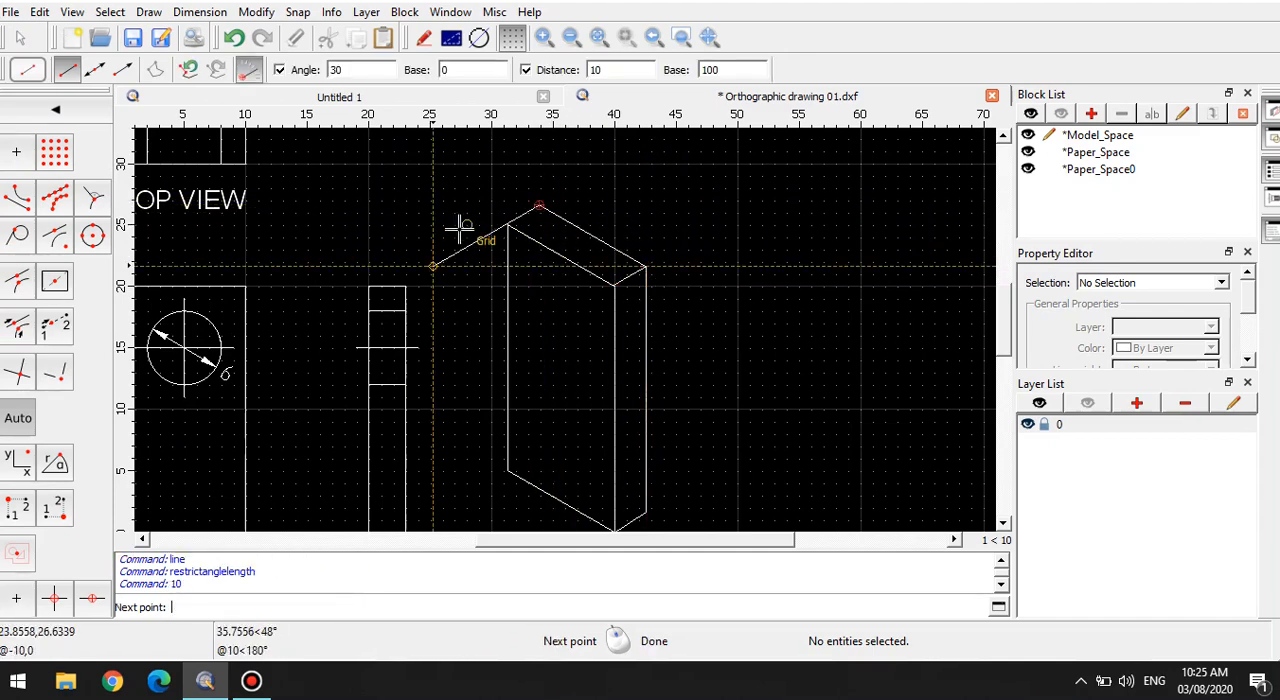
mouse_move(448, 247)
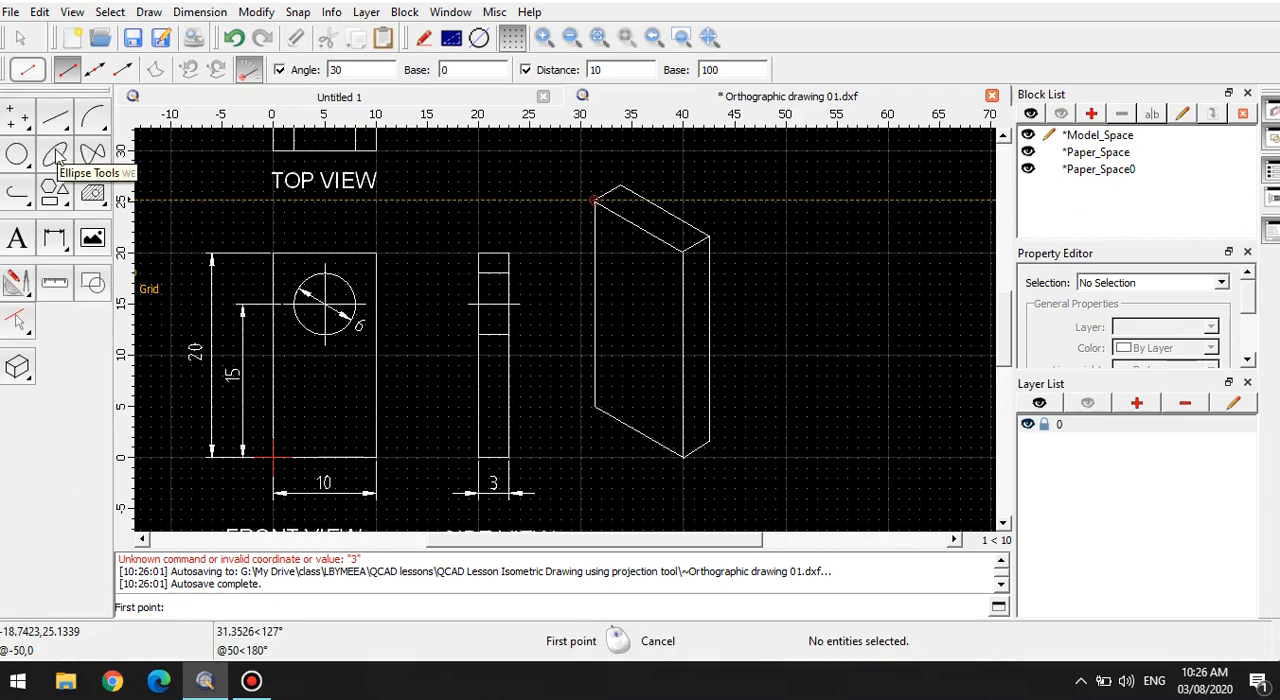
Step: Draw a 6-unit isometric square at 30° on the block's front face
left_click(54, 152)
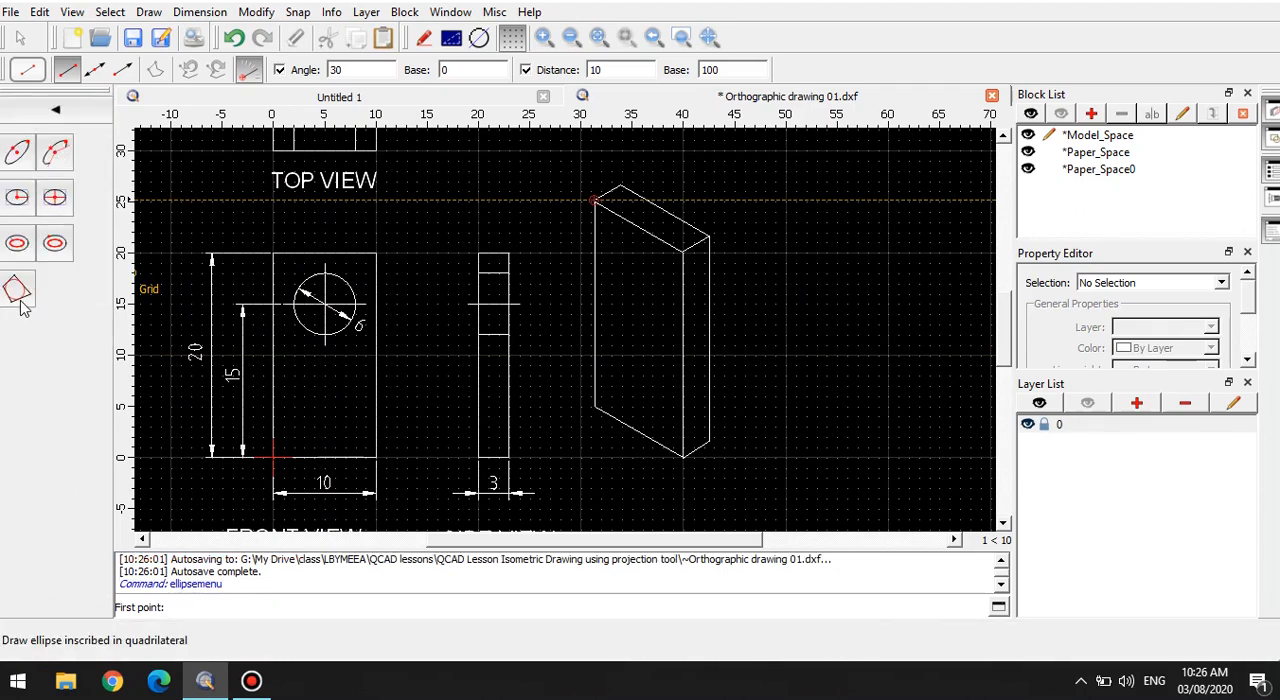
mouse_move(17, 290)
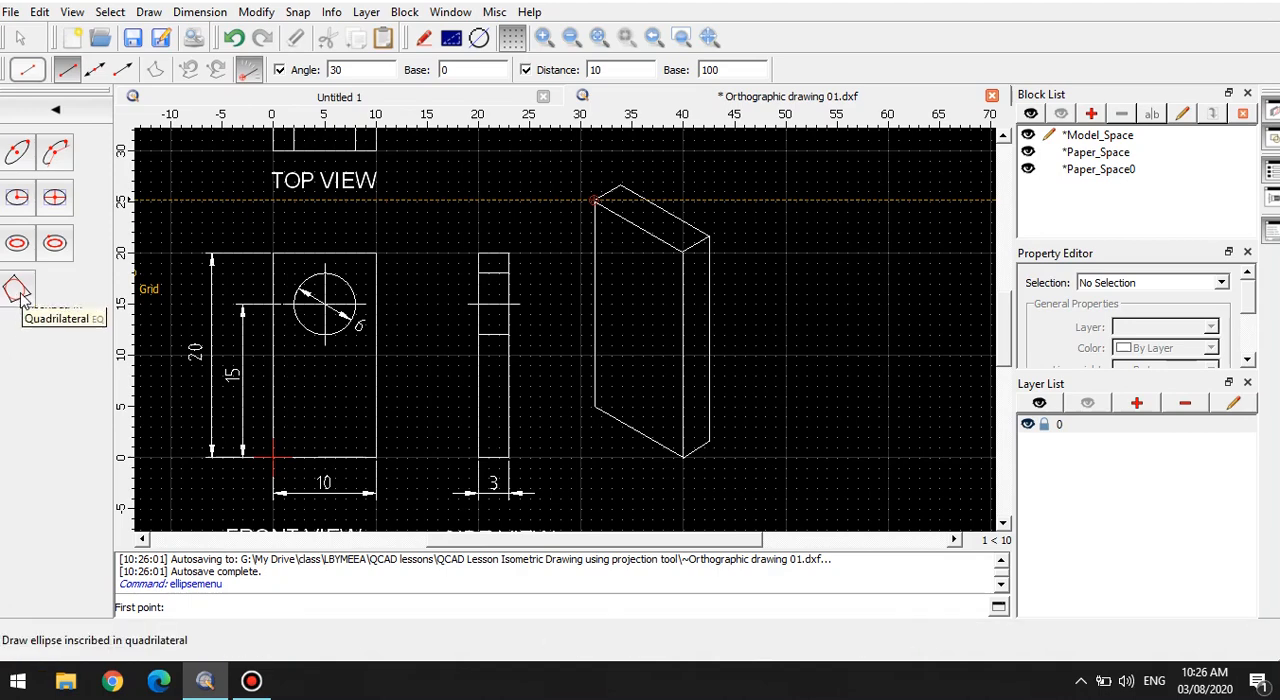
mouse_move(17, 285)
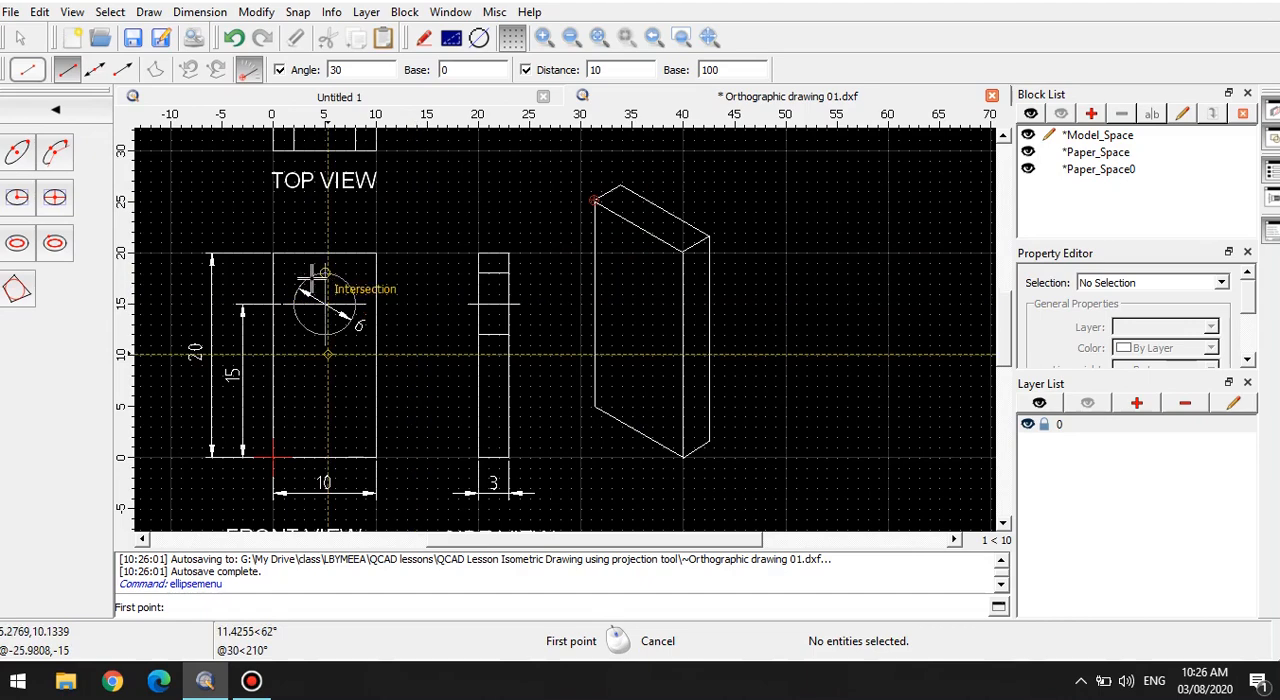
mouse_move(630, 248)
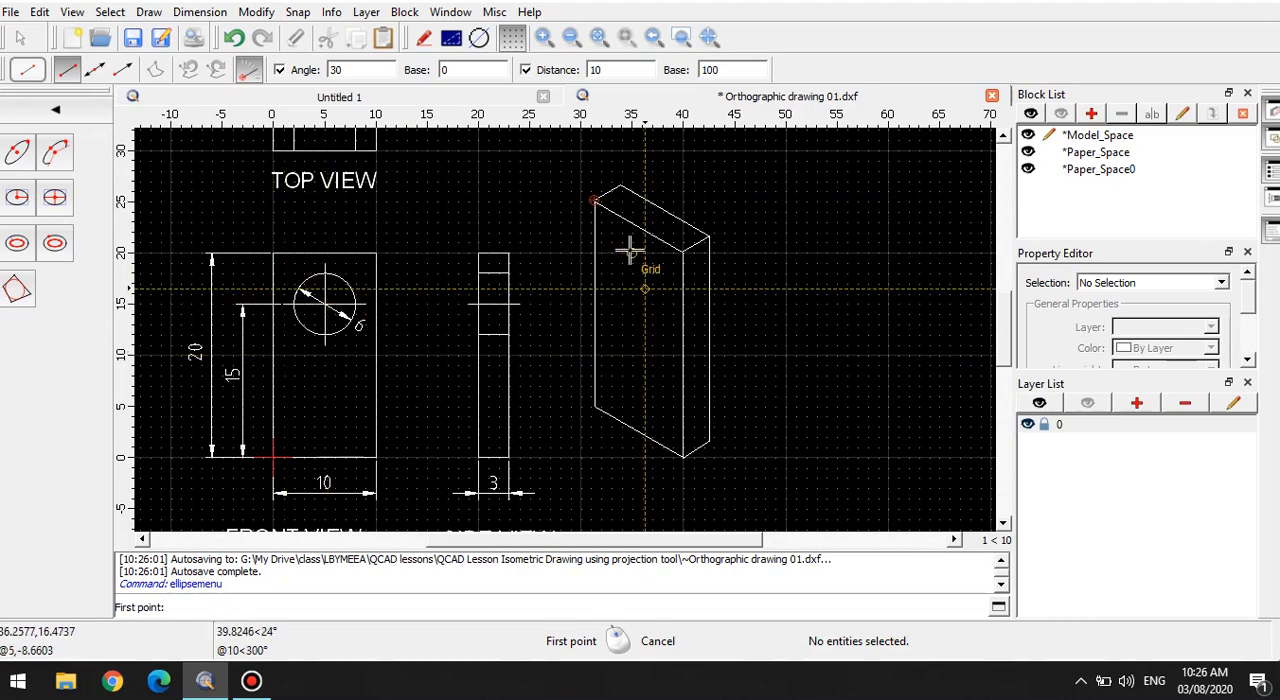
mouse_move(593, 517)
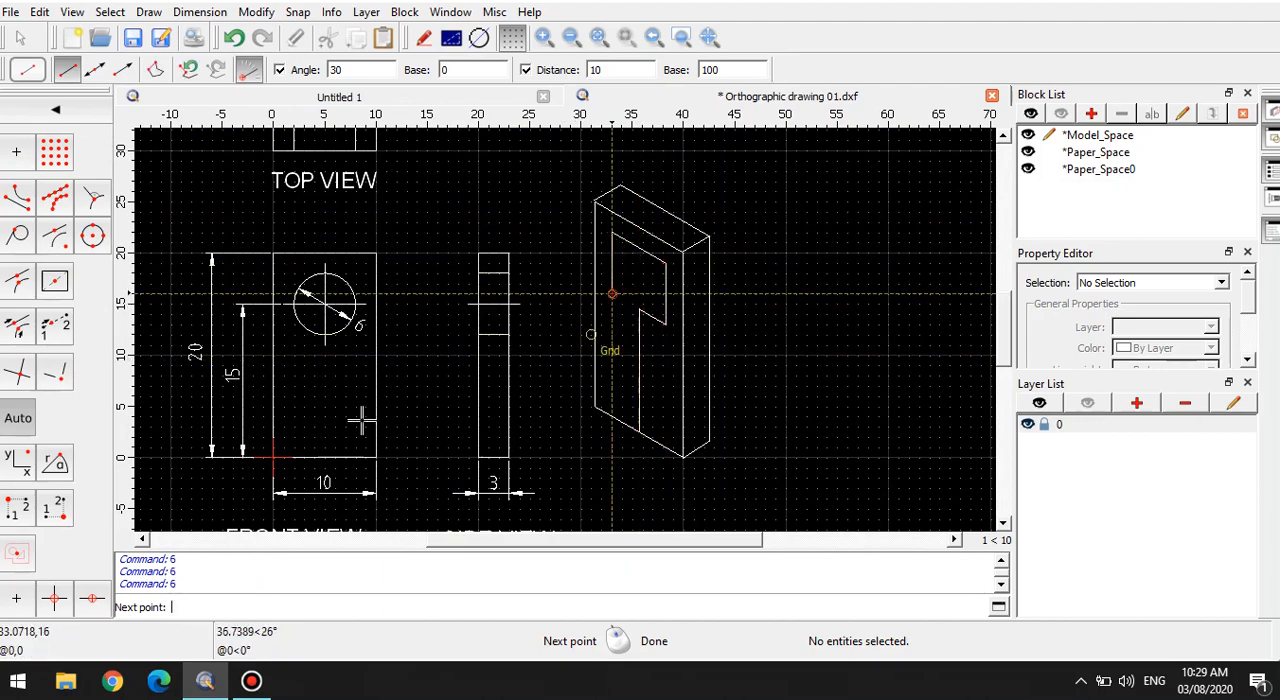
key("Escape")
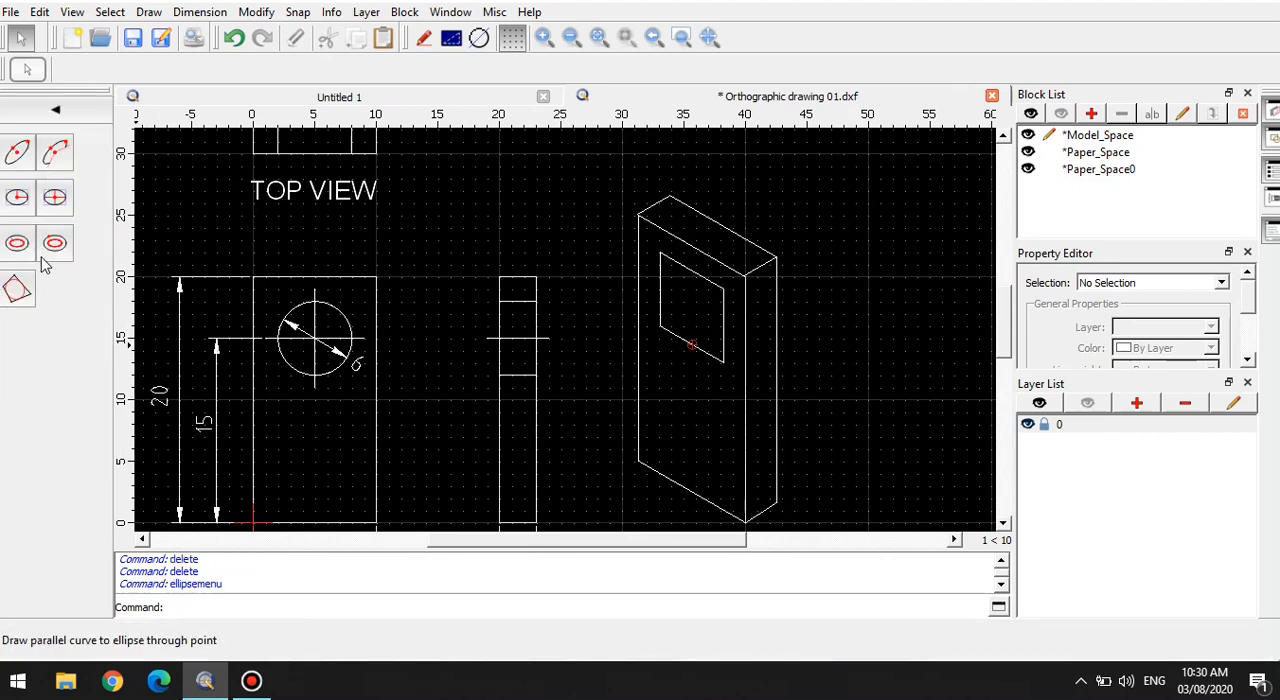
Step: Inscribe an ellipse in the isometric square by picking its four sides
left_click(17, 289)
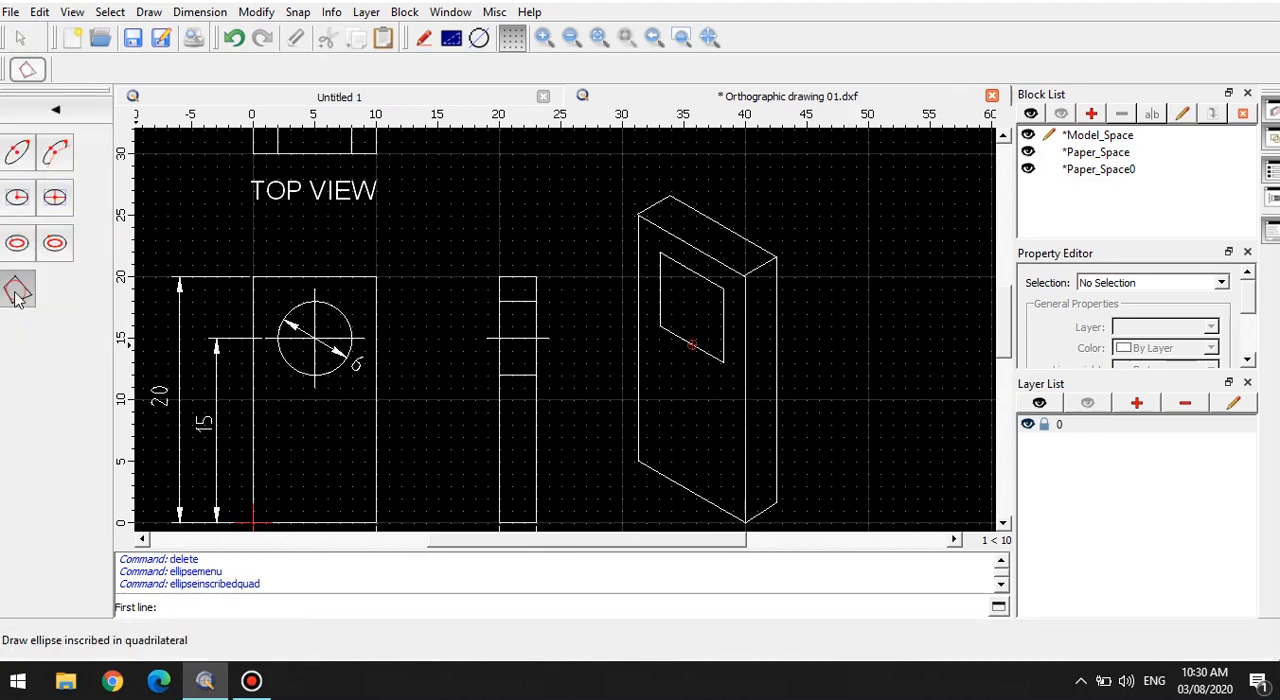
mouse_move(663, 290)
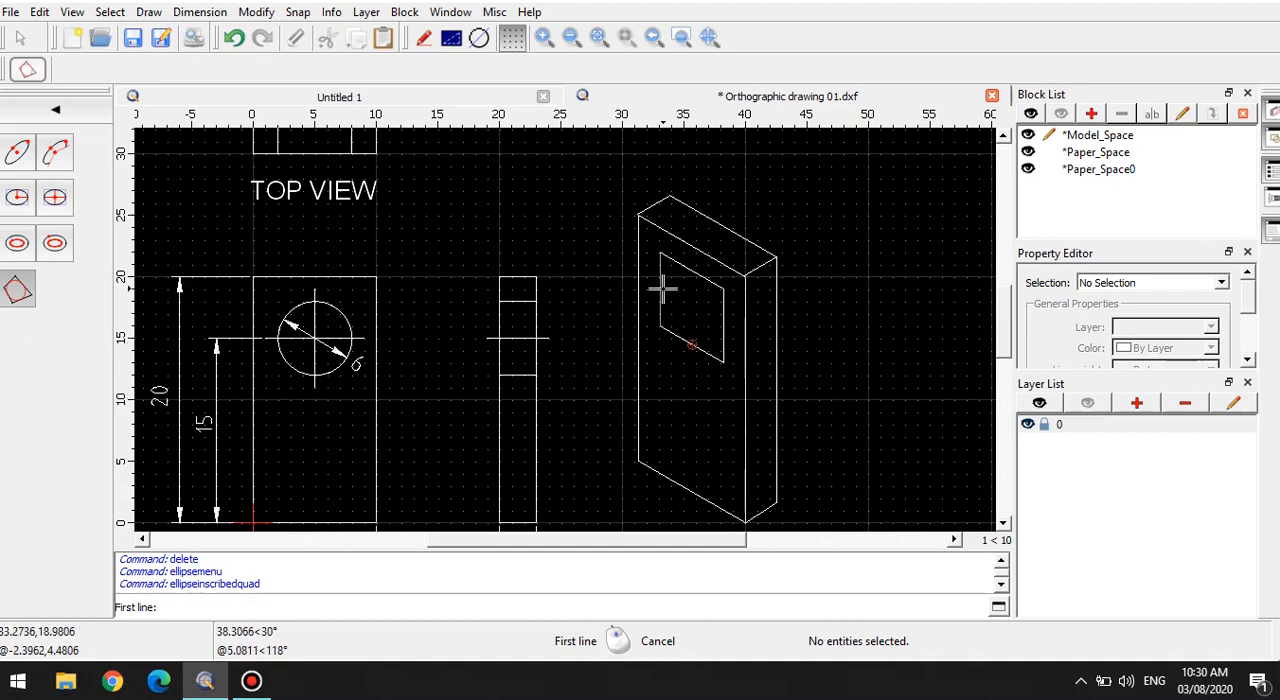
left_click(665, 290)
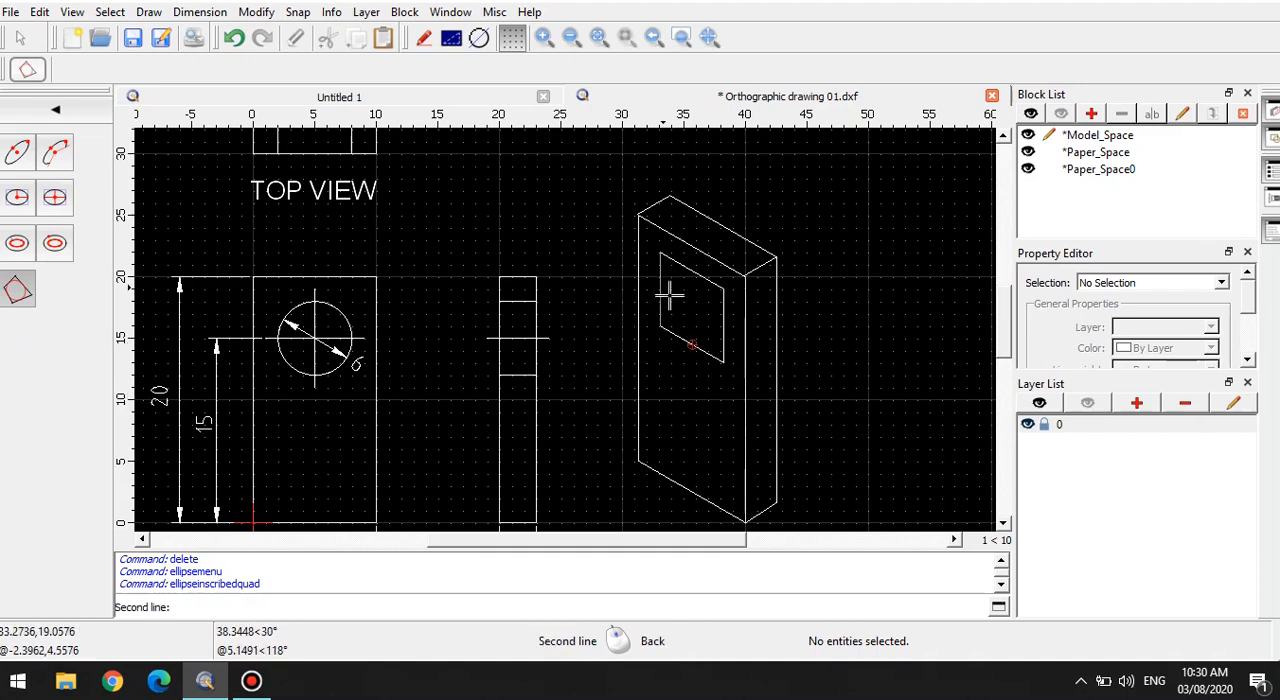
mouse_move(695, 275)
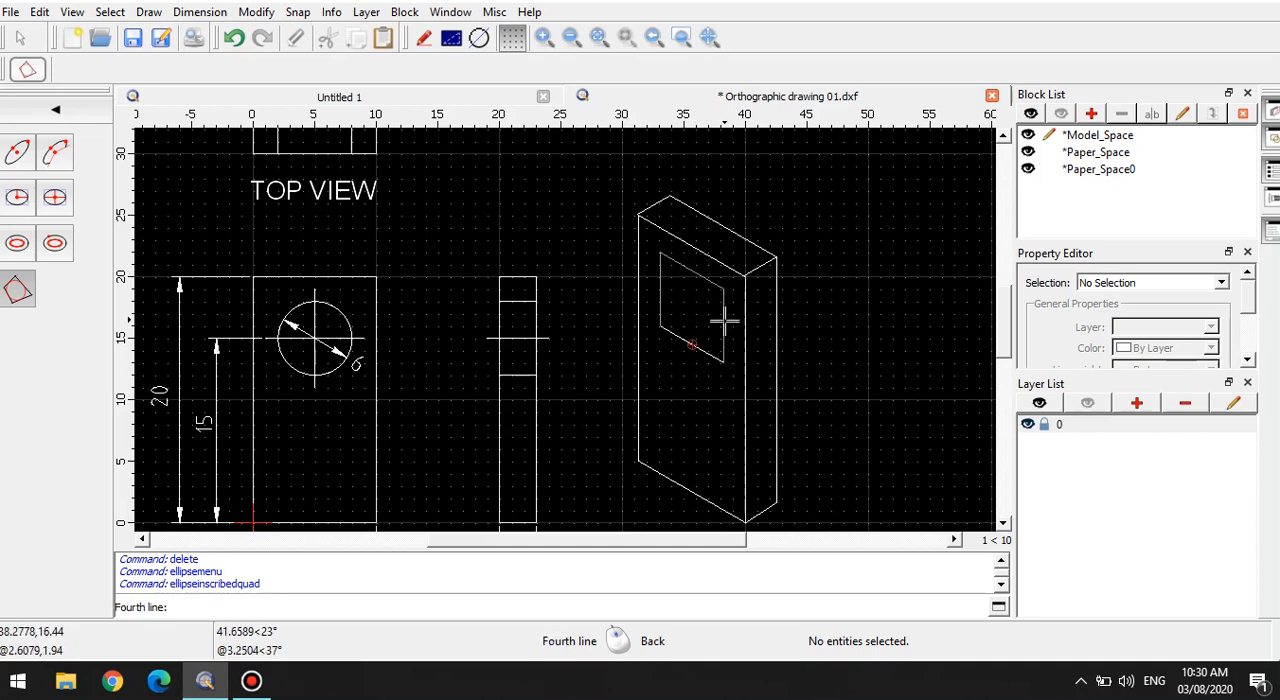
left_click(705, 350)
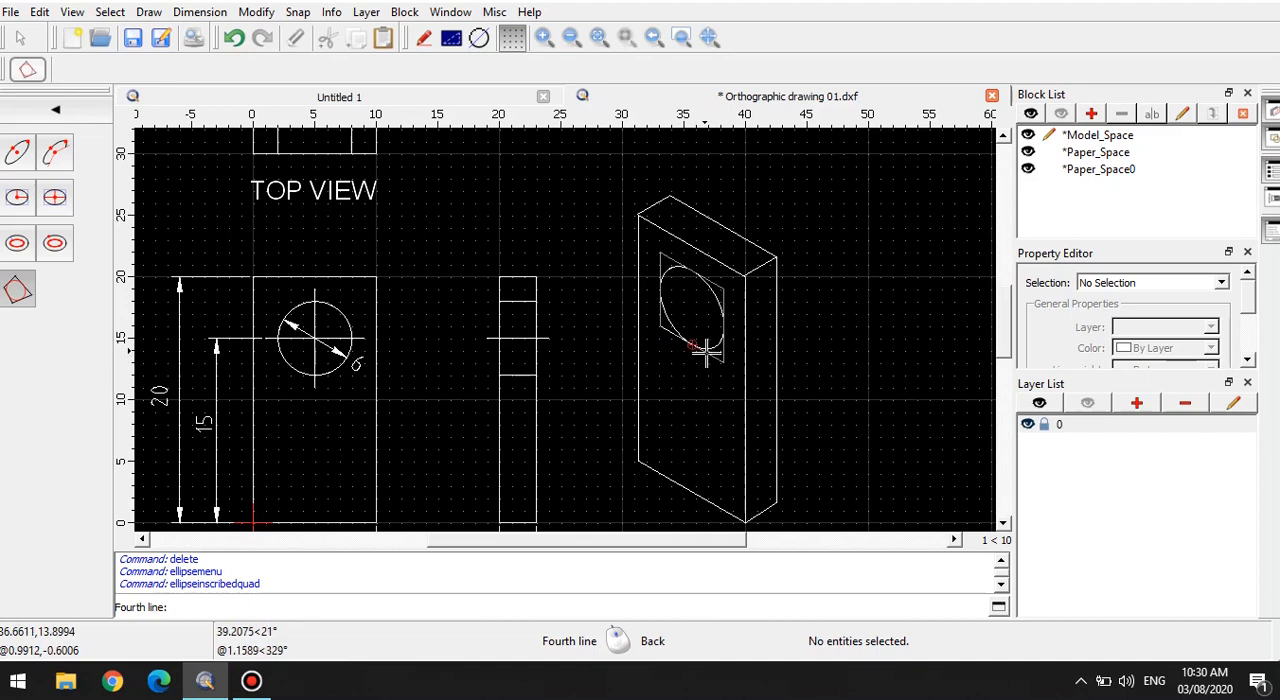
mouse_move(705, 355)
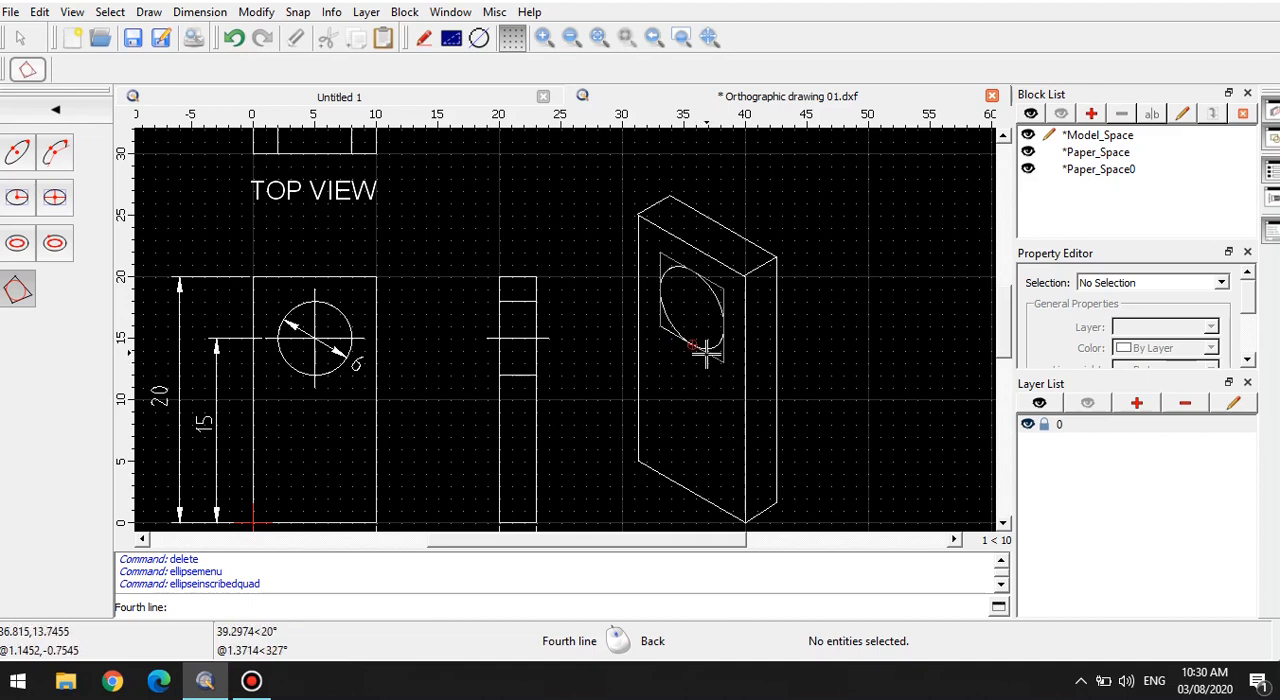
mouse_move(705, 353)
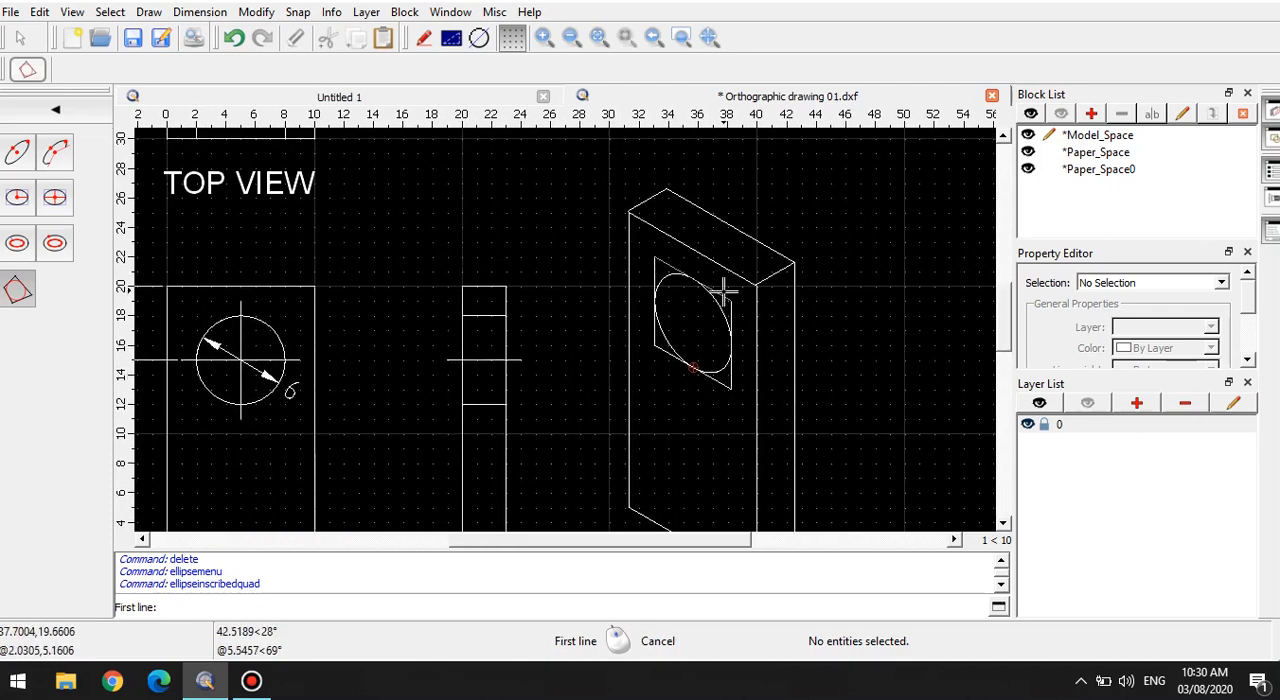
mouse_move(715, 293)
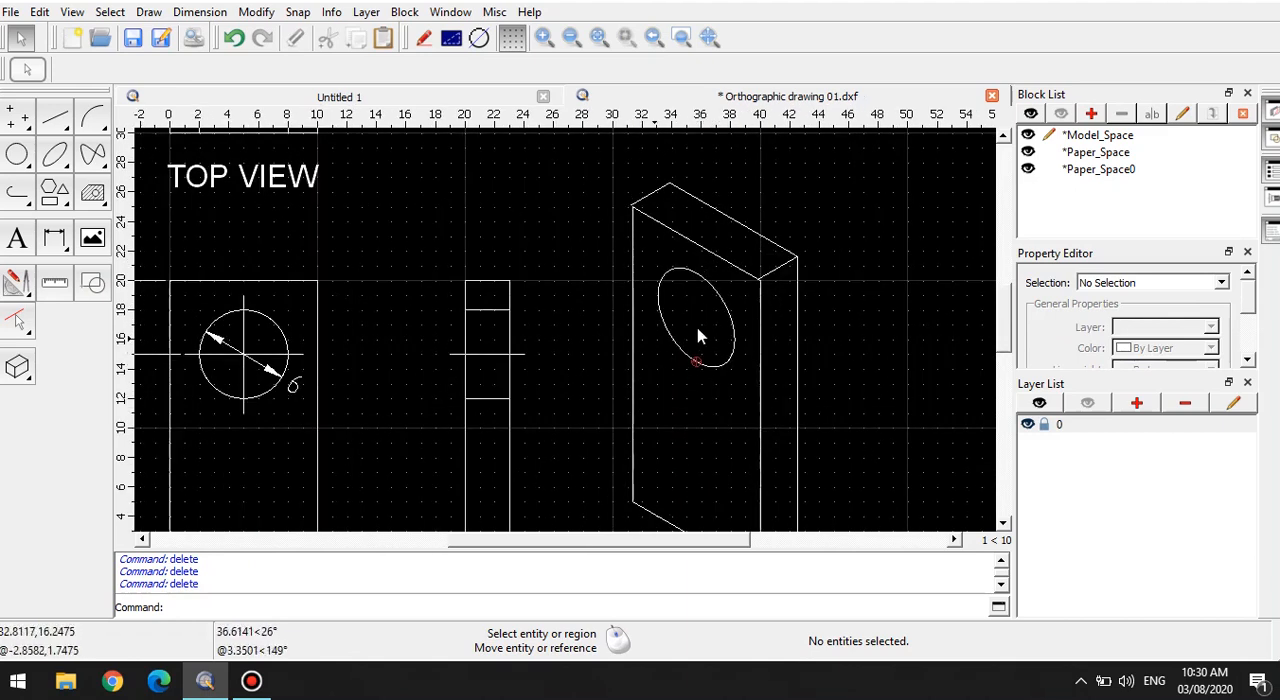
mouse_move(698, 302)
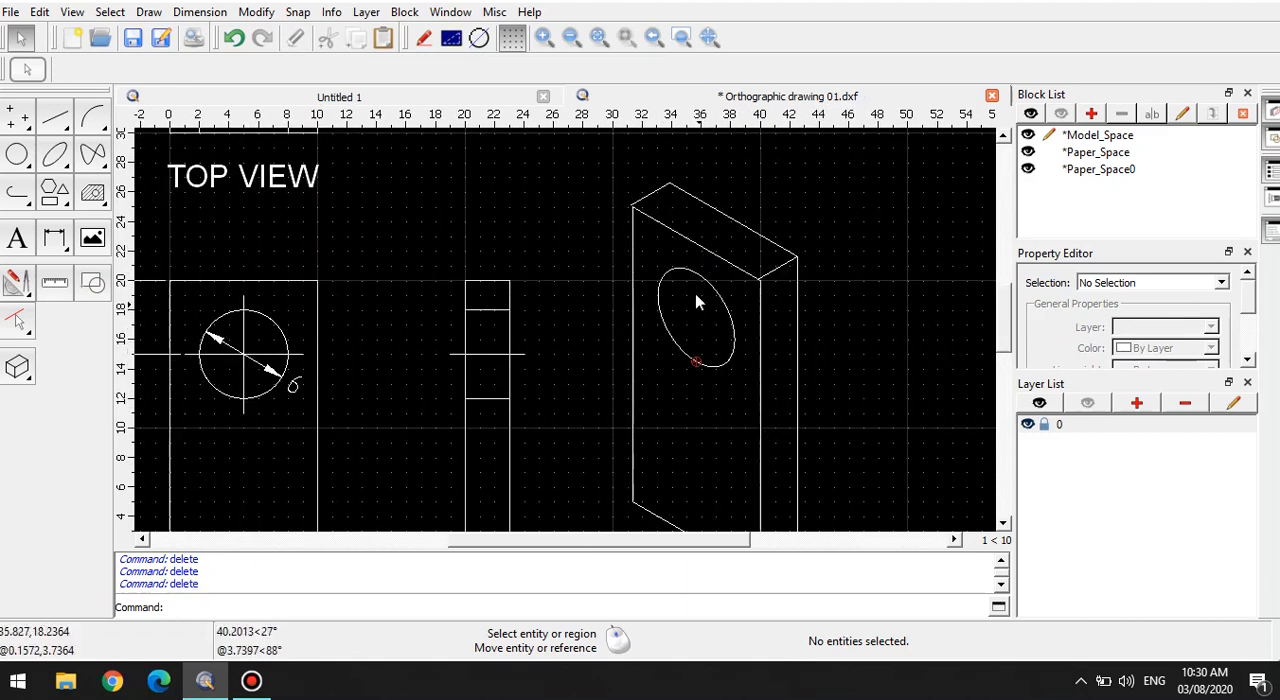
mouse_move(705, 330)
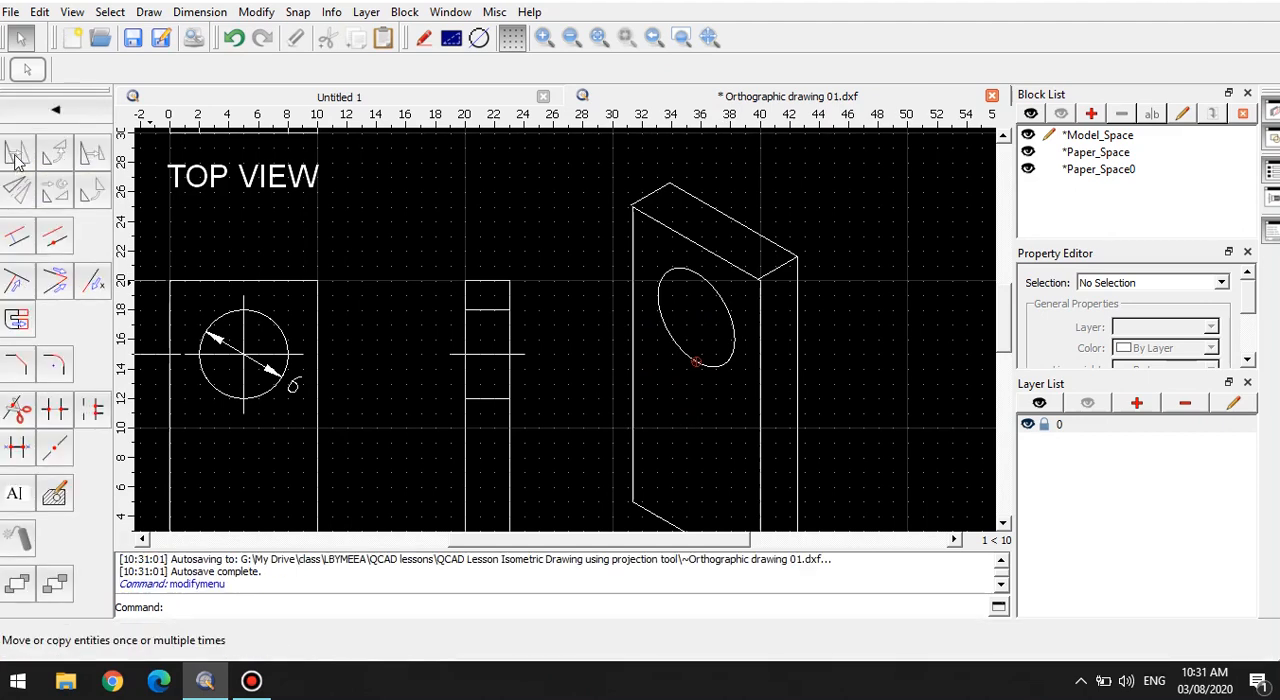
Step: Copy the ellipse back along the block's thickness, keeping the original
left_click(696, 318)
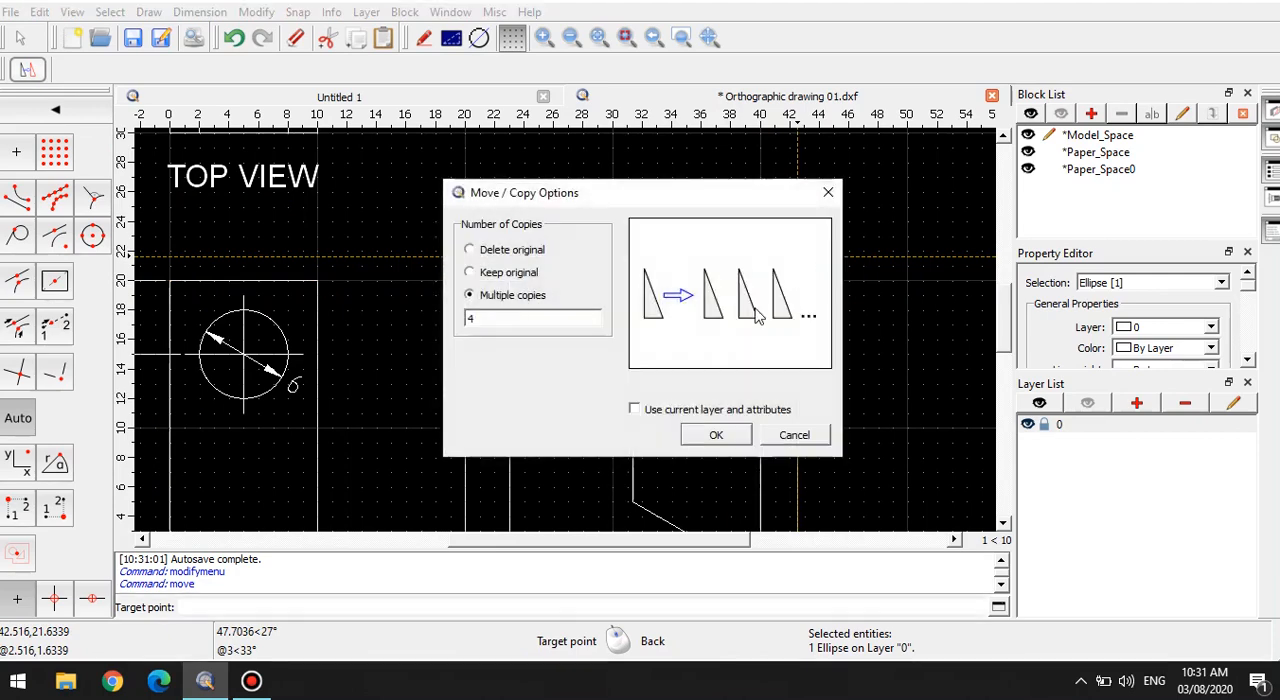
triple_click(530, 318)
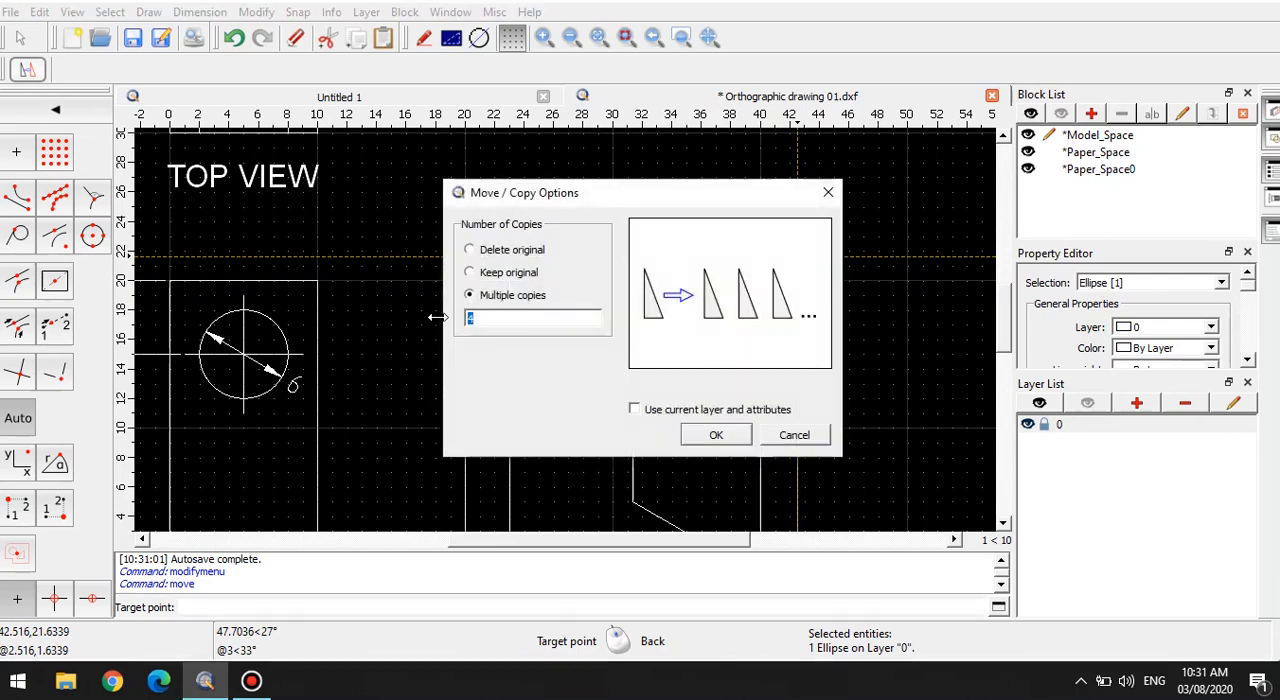
left_click(468, 272)
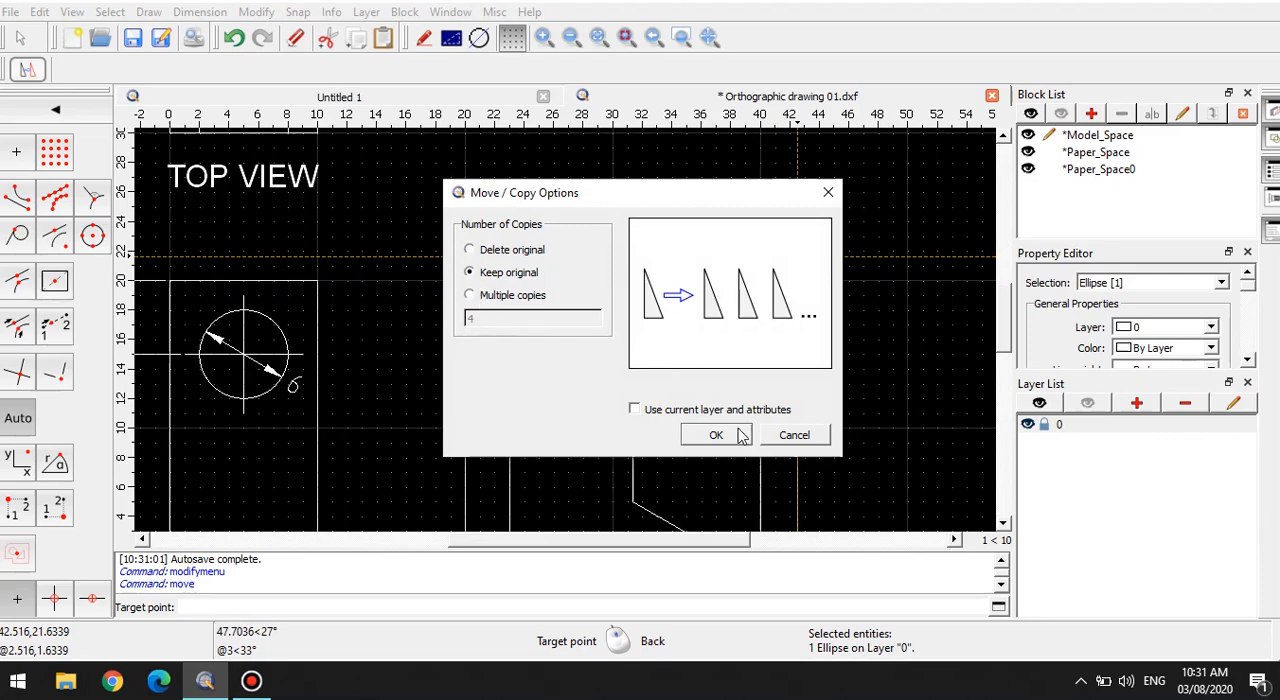
mouse_move(712, 448)
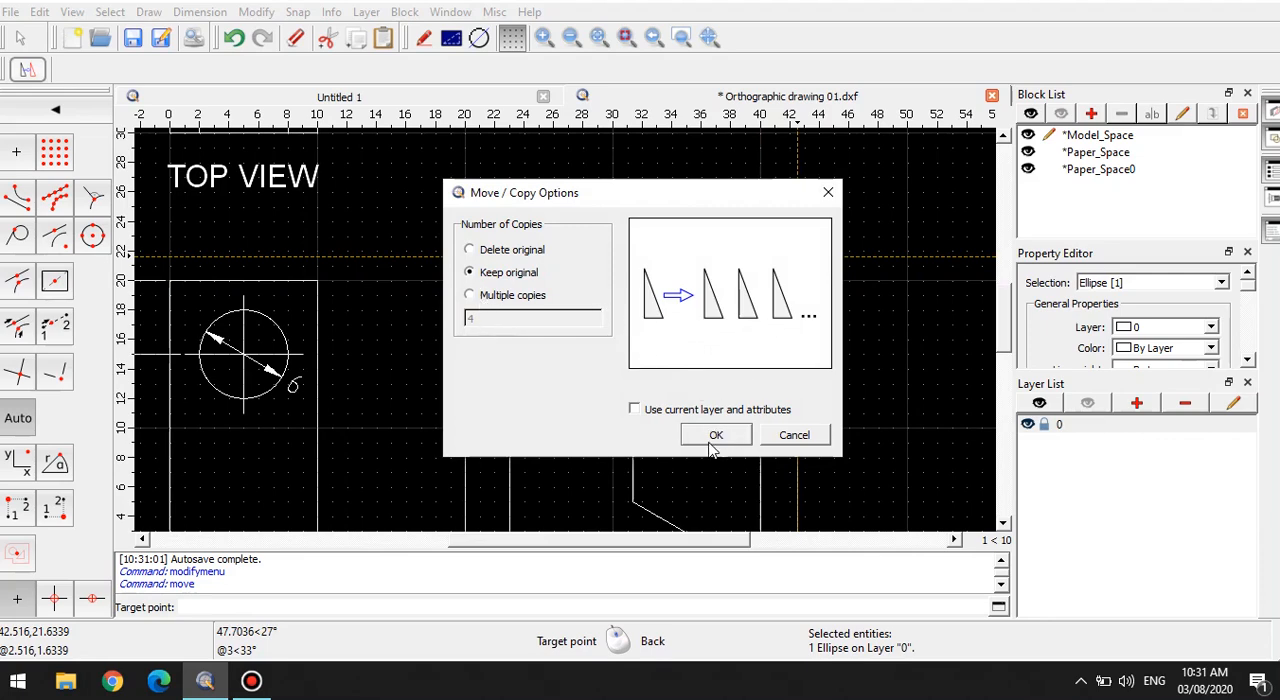
left_click(716, 434)
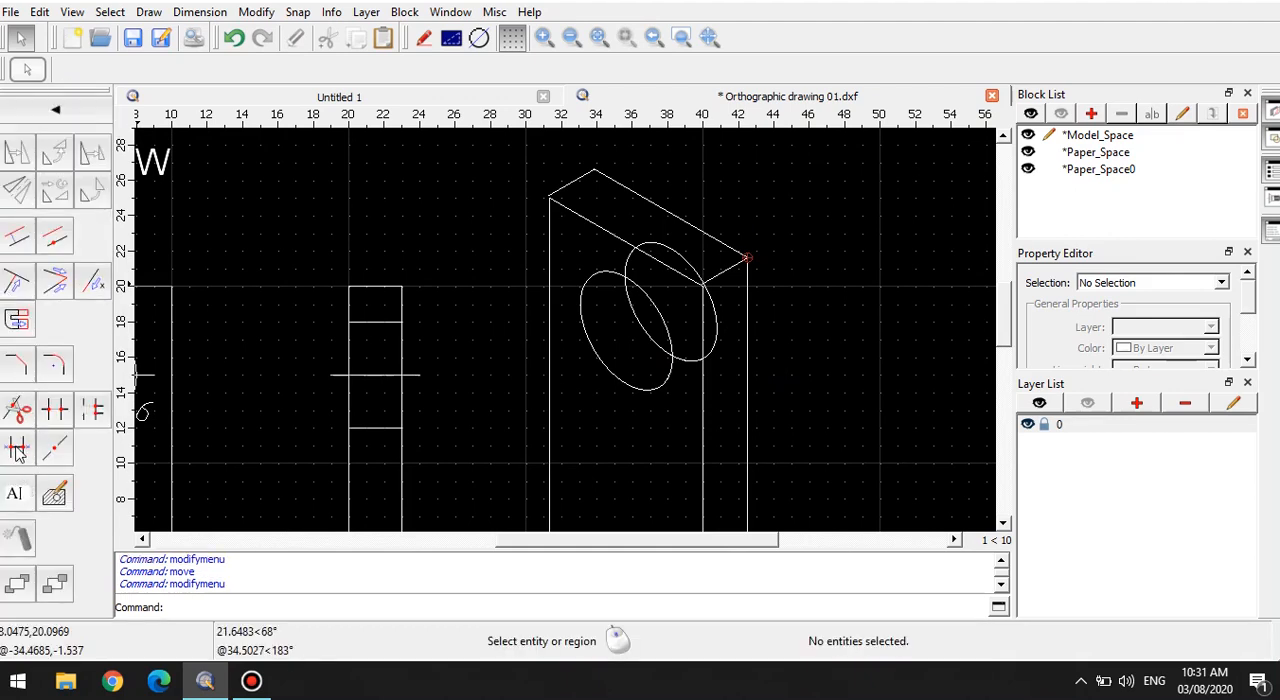
Step: Start Auto Trim to remove the hidden part of the back ellipse
left_click(17, 448)
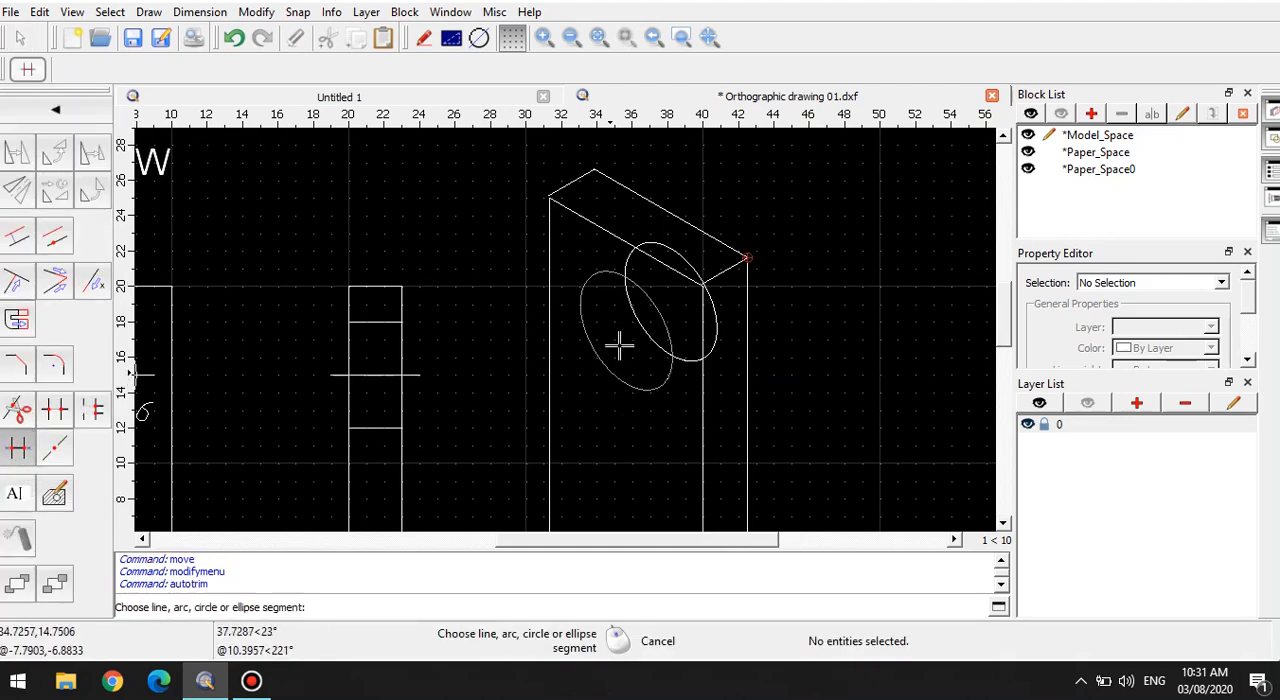
mouse_move(638, 290)
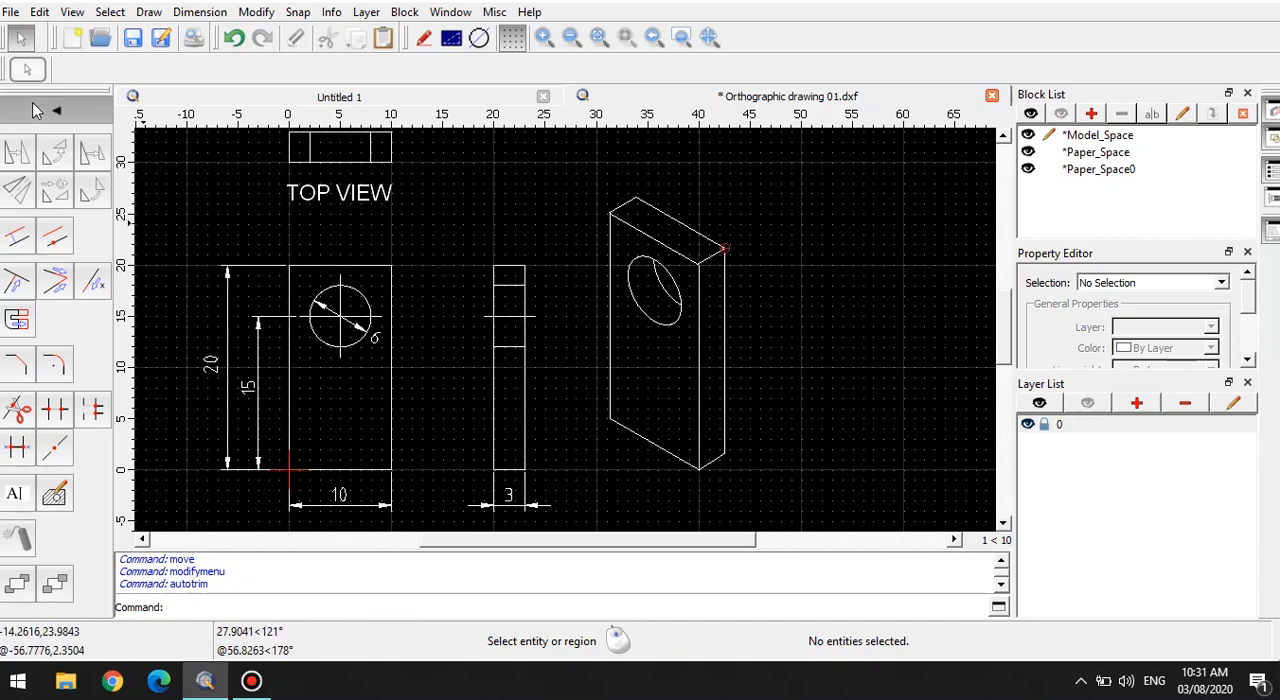
mouse_move(55, 118)
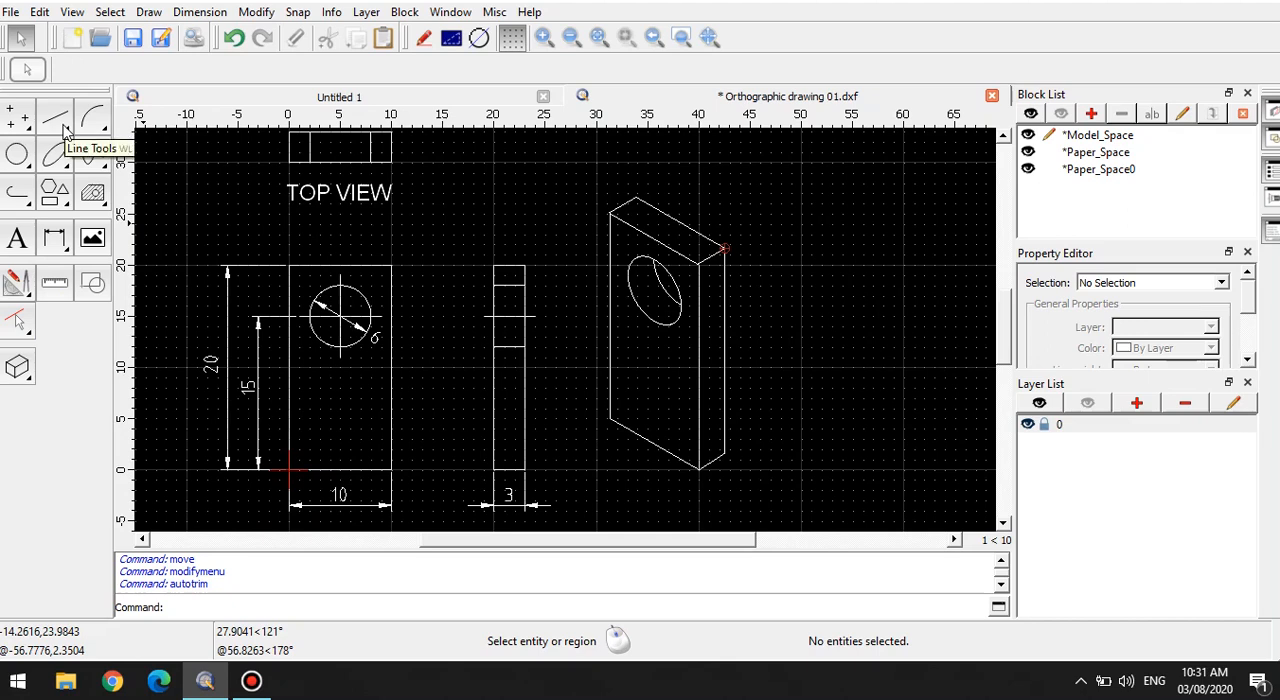
mouse_move(617, 452)
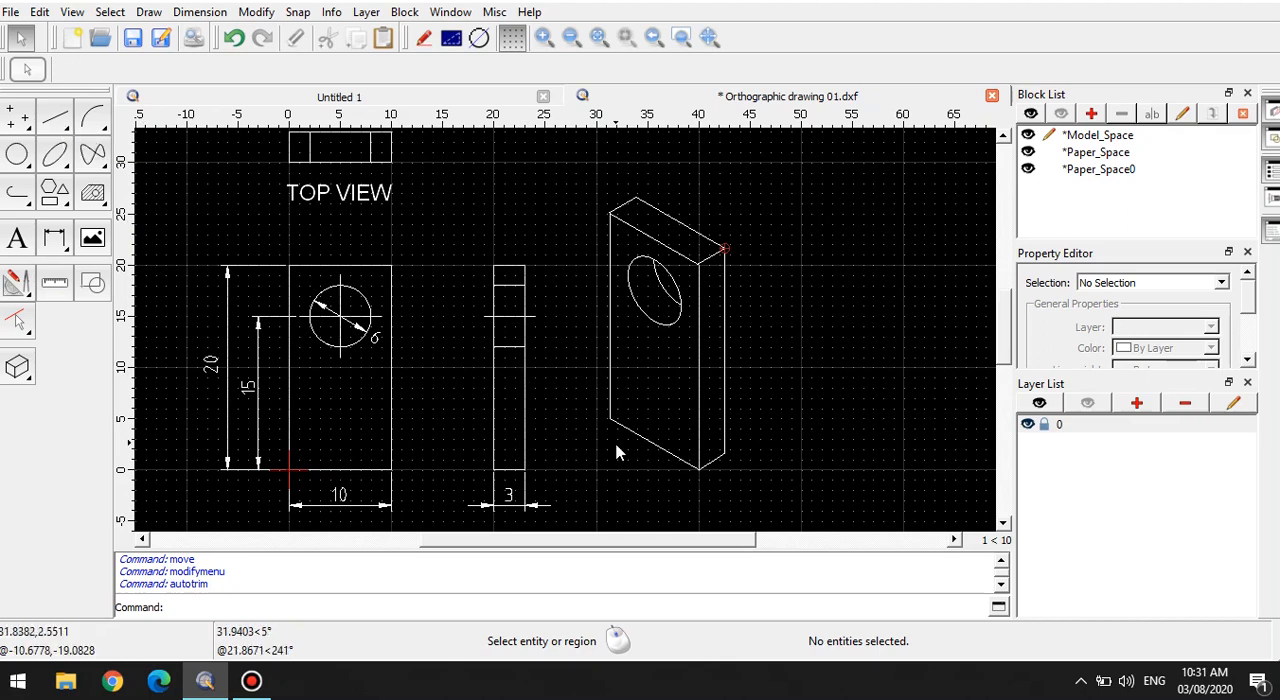
mouse_move(578, 443)
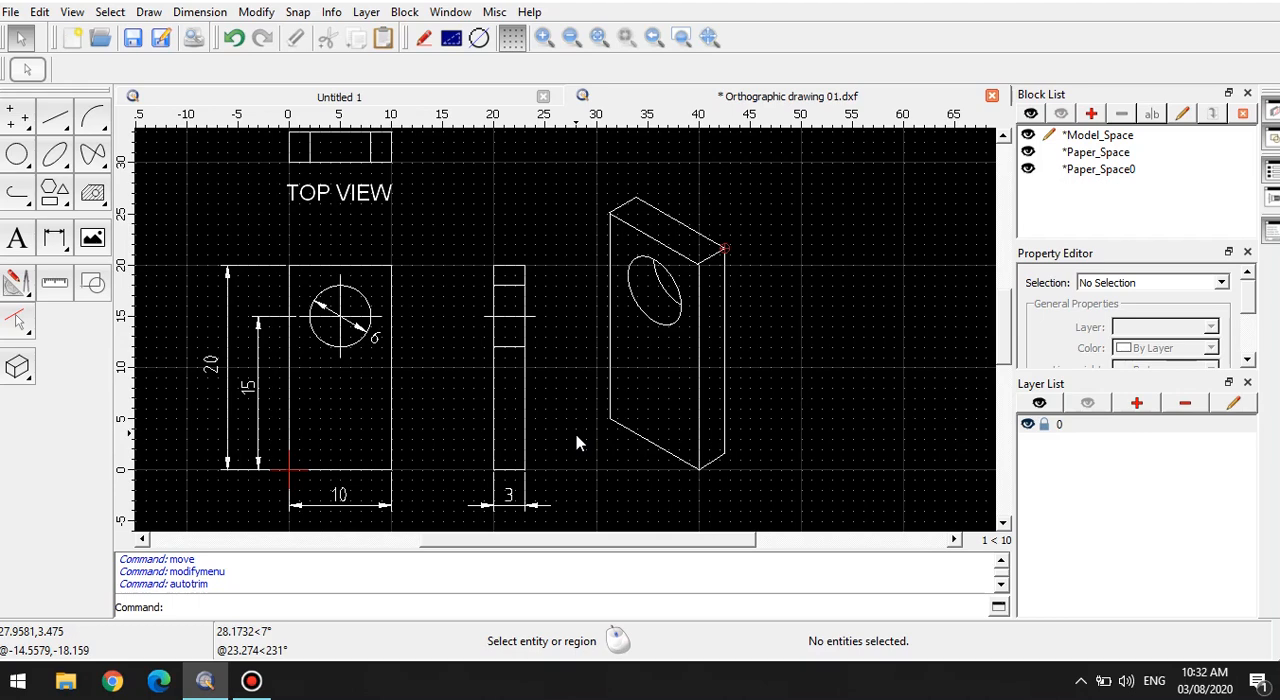
mouse_move(600, 457)
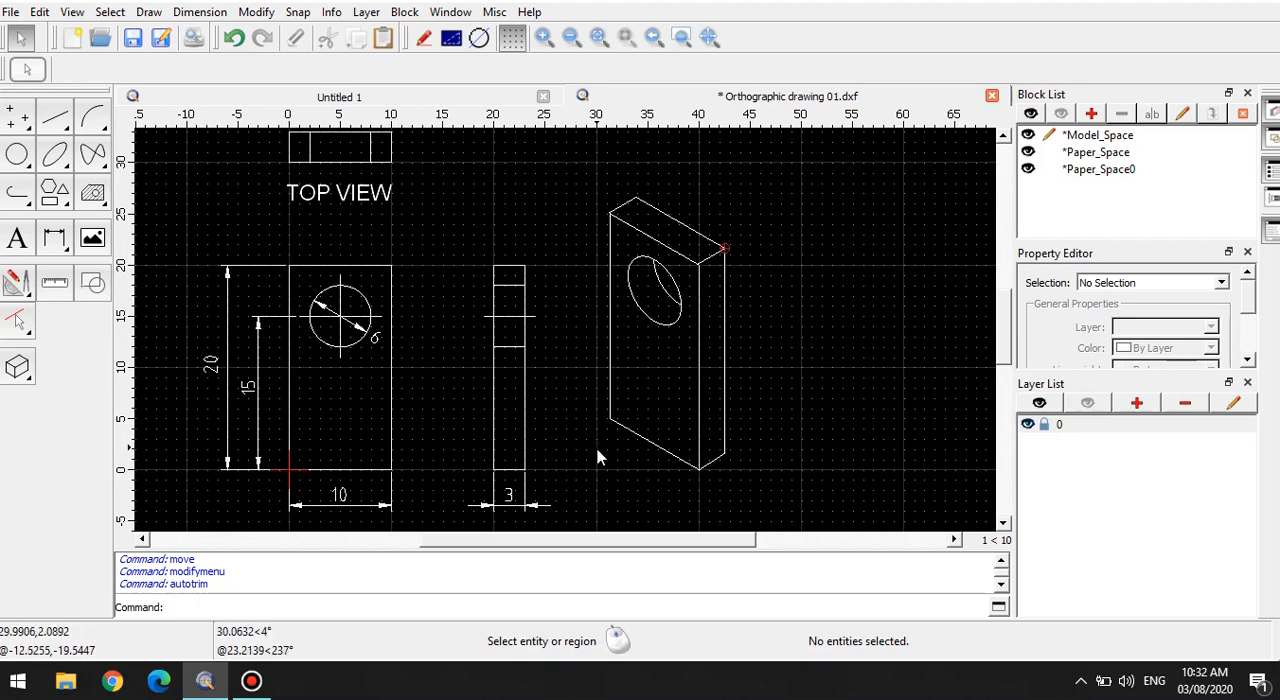